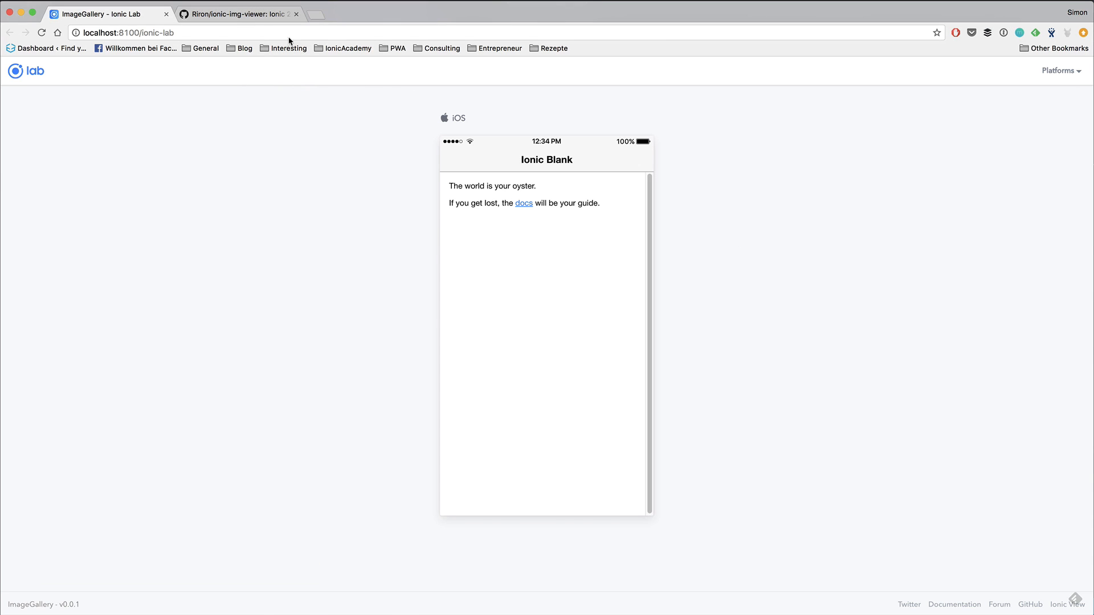
Find the ionic-img-viewer README's npm install command and run it in the ImageGallery terminal
click(237, 14)
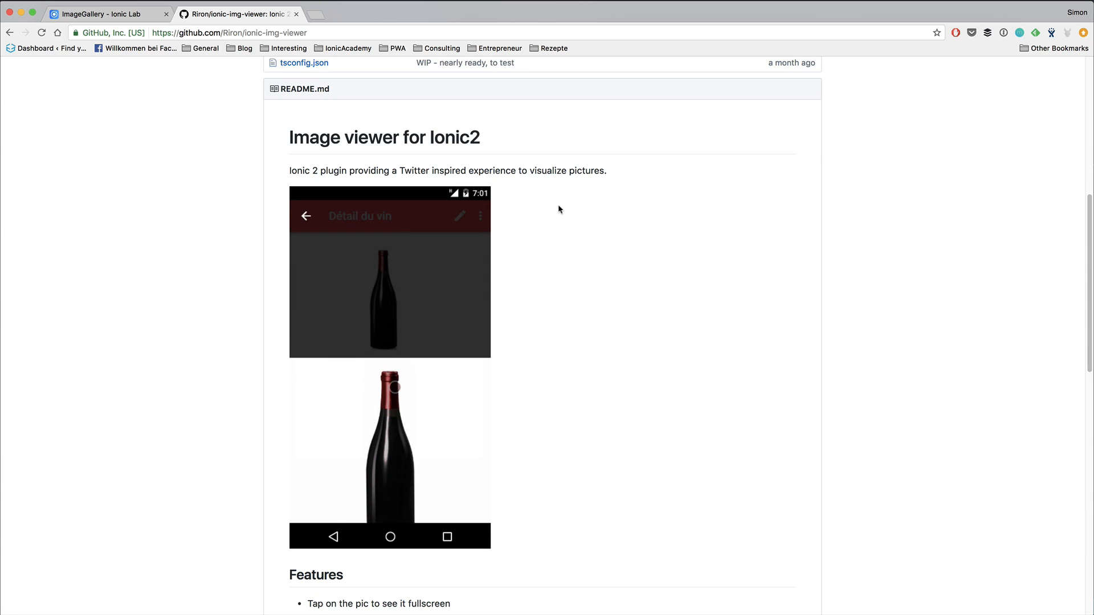
scroll(up, 3)
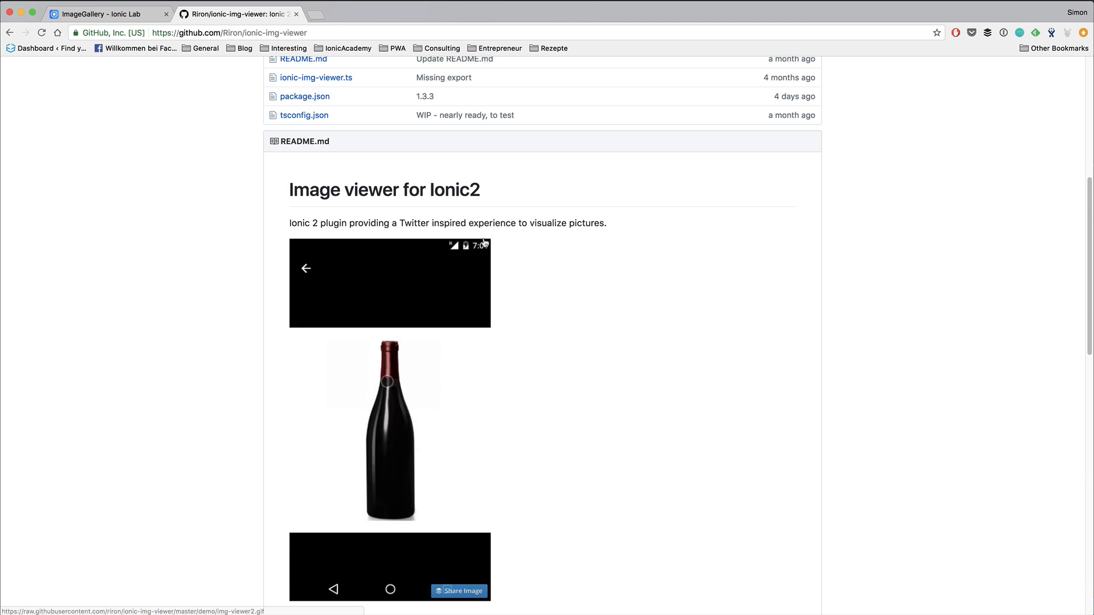
scroll(up, 3)
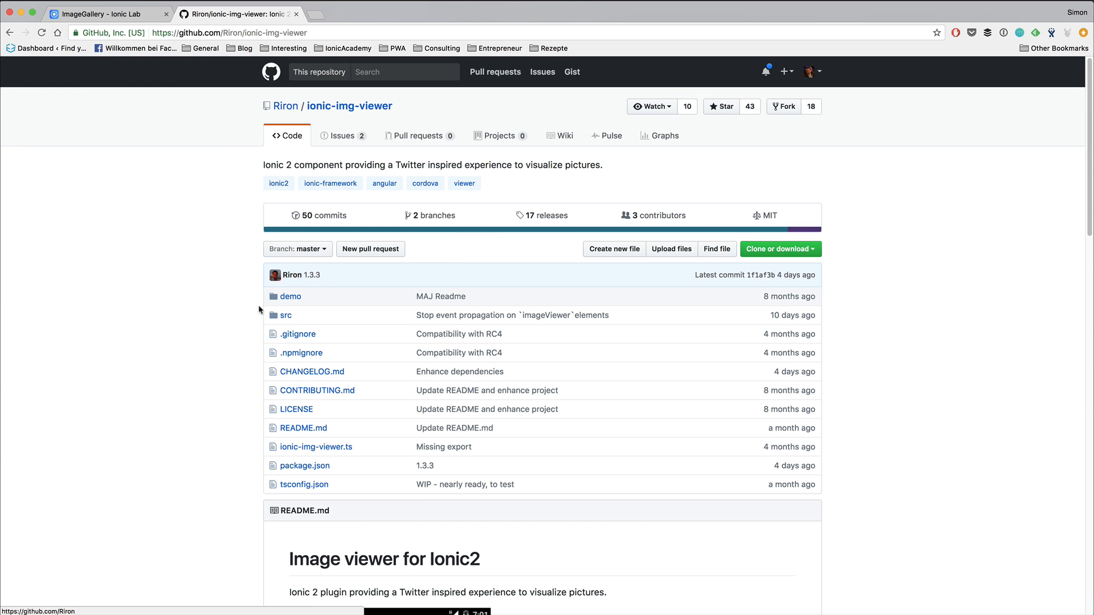
scroll(down, 3)
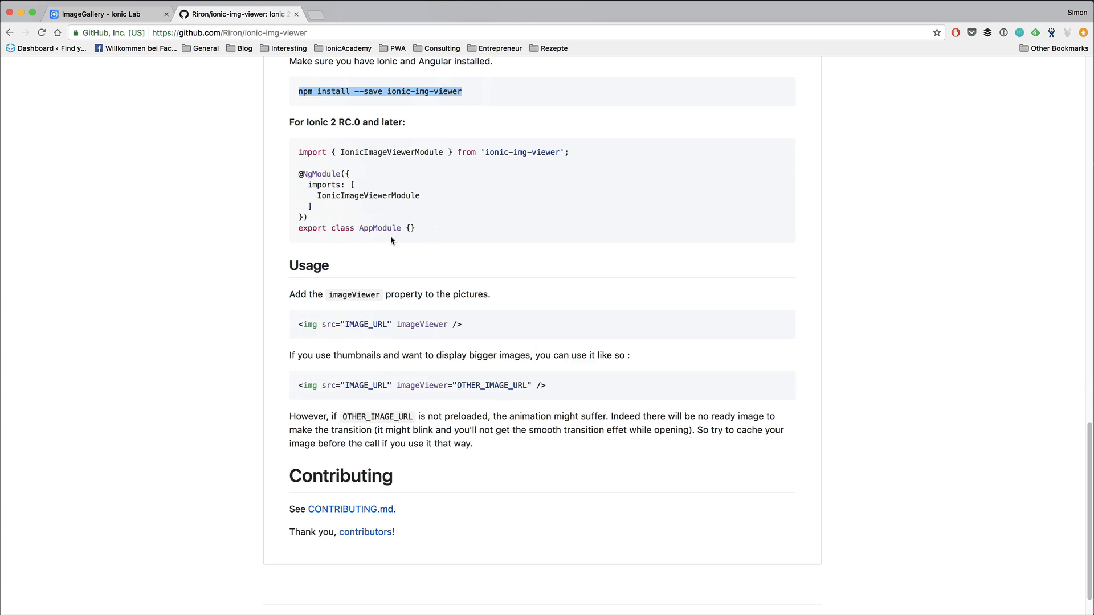
scroll(up, 3)
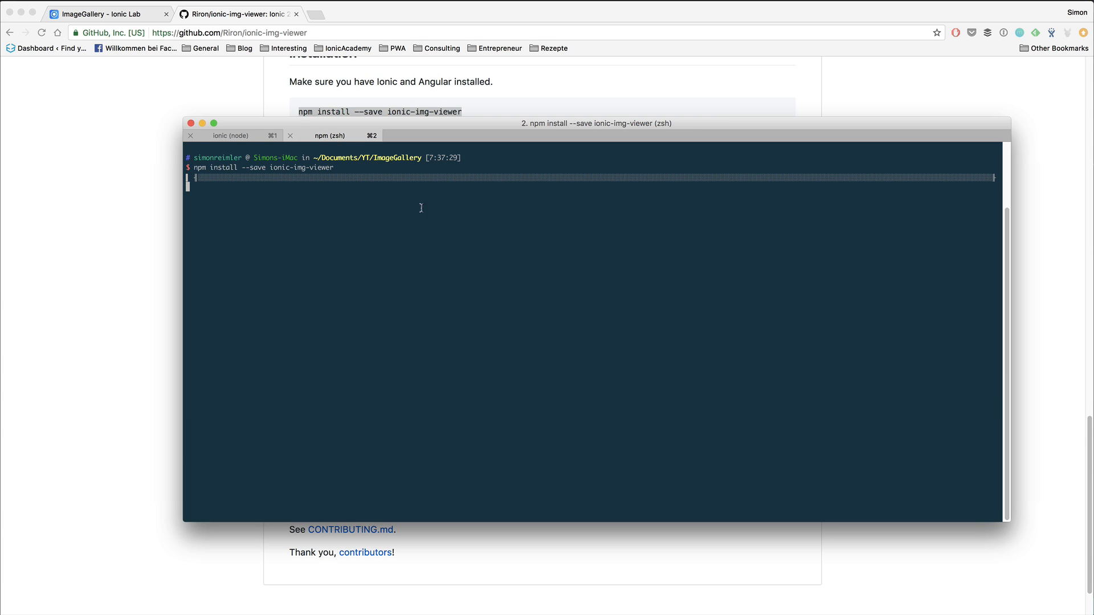
key(Return)
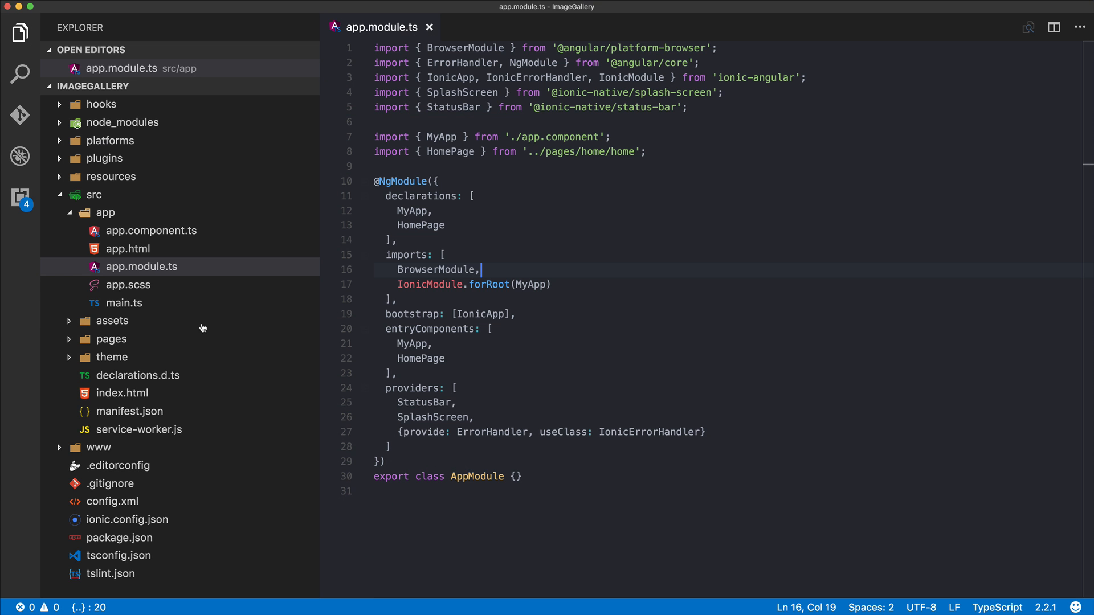
Add IonicImageViewerModule from 'ionic-img-viewer' to the NgModule imports in app.module.ts
click(112, 322)
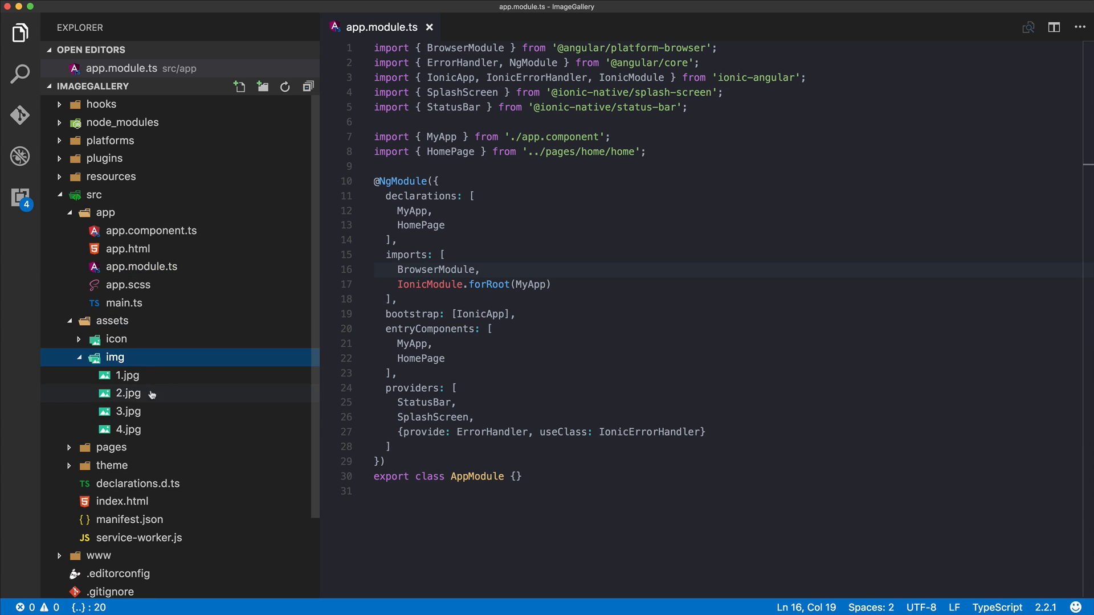
mouse_move(117, 320)
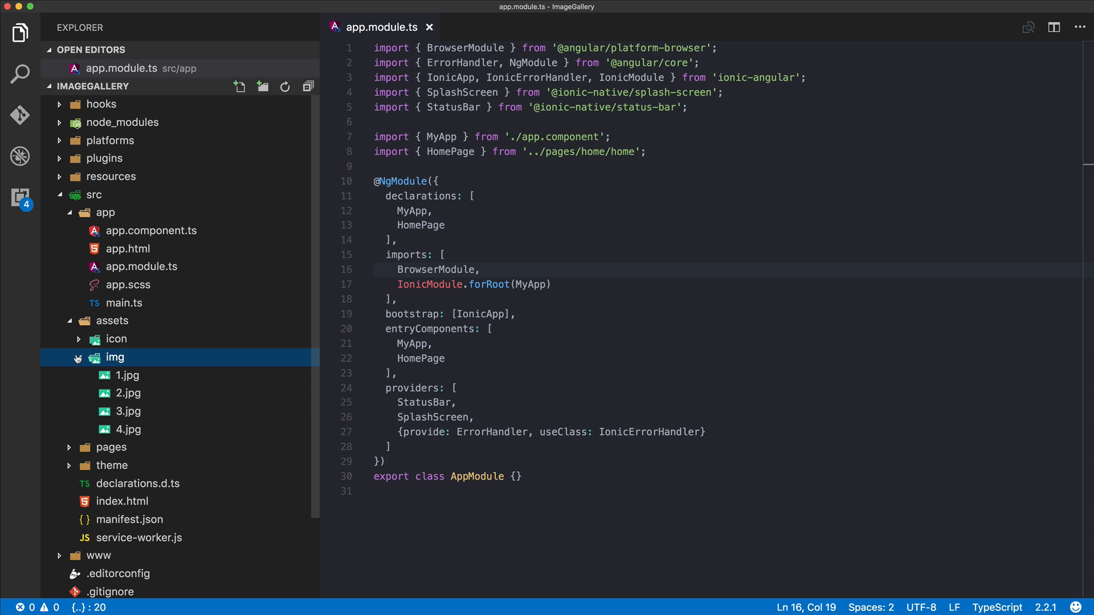
mouse_move(82, 357)
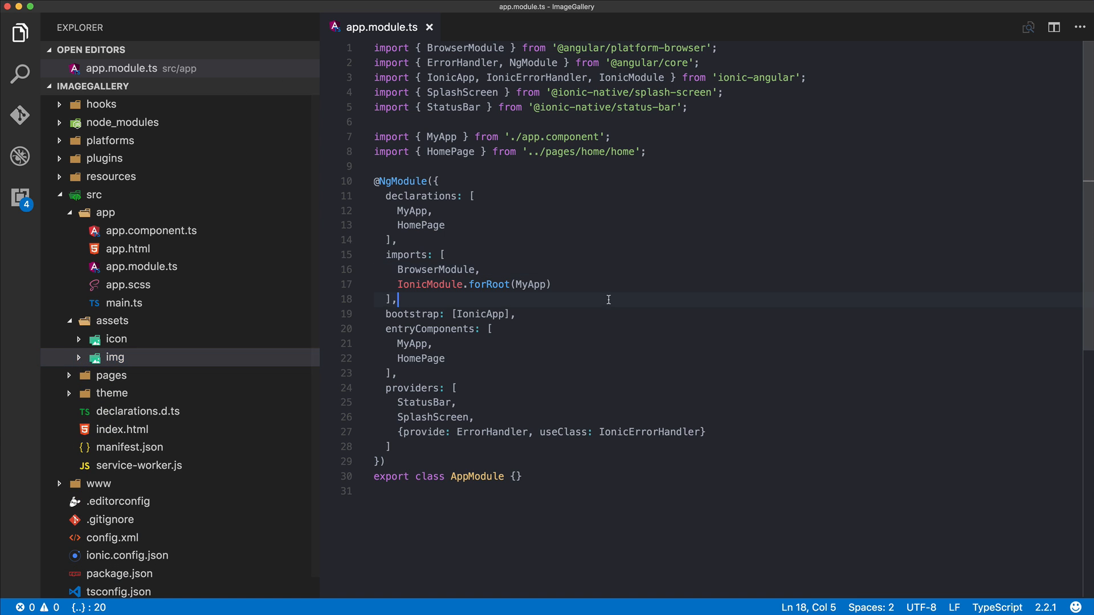
mouse_move(639, 190)
text(,)
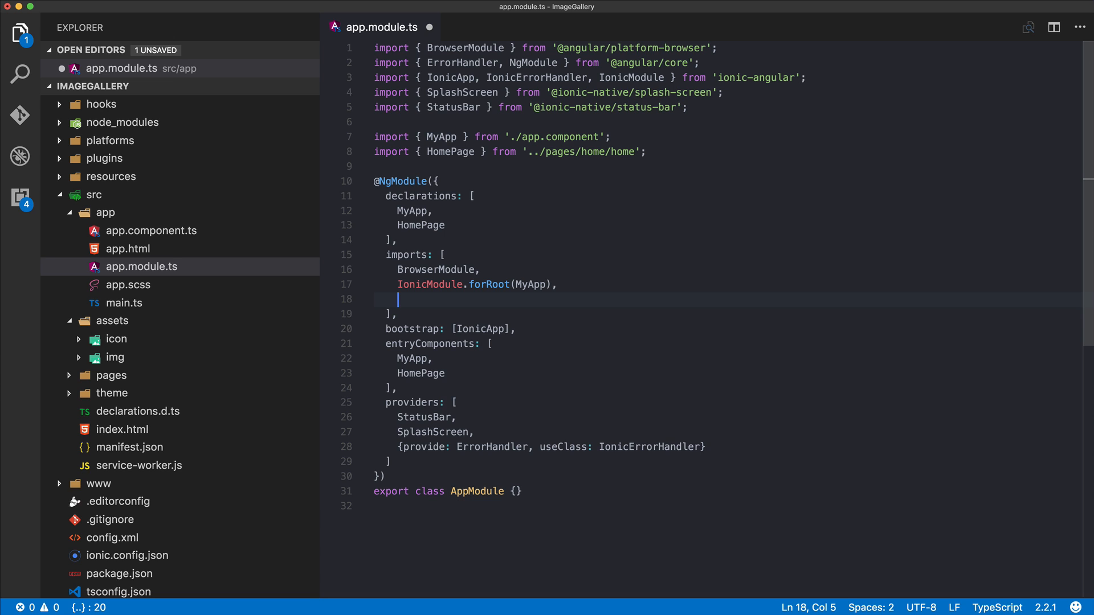
text(IonicImageViewerModule)
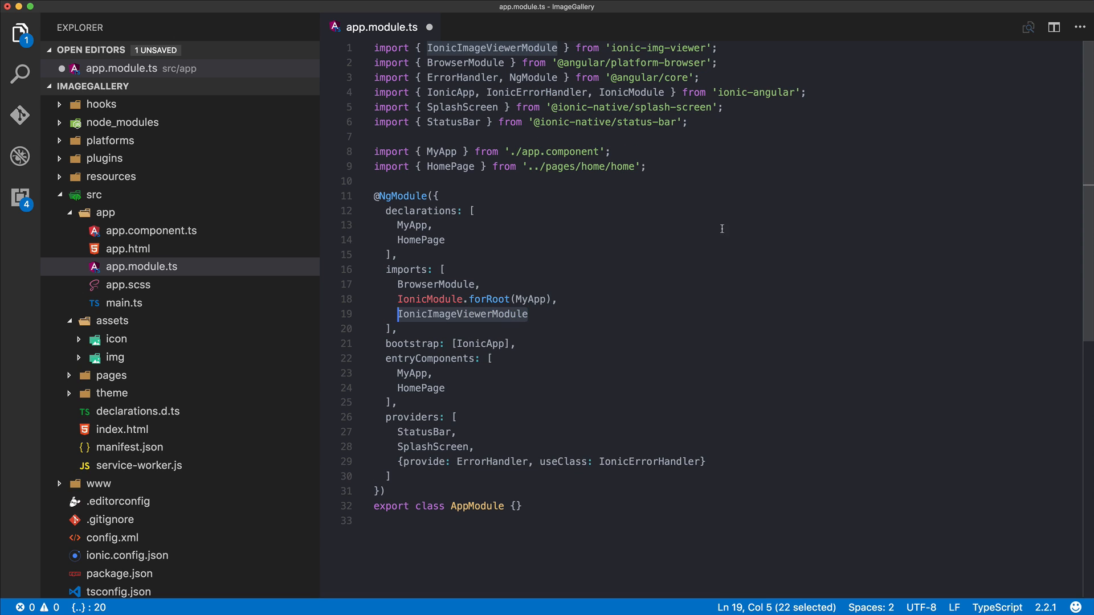
mouse_move(635, 55)
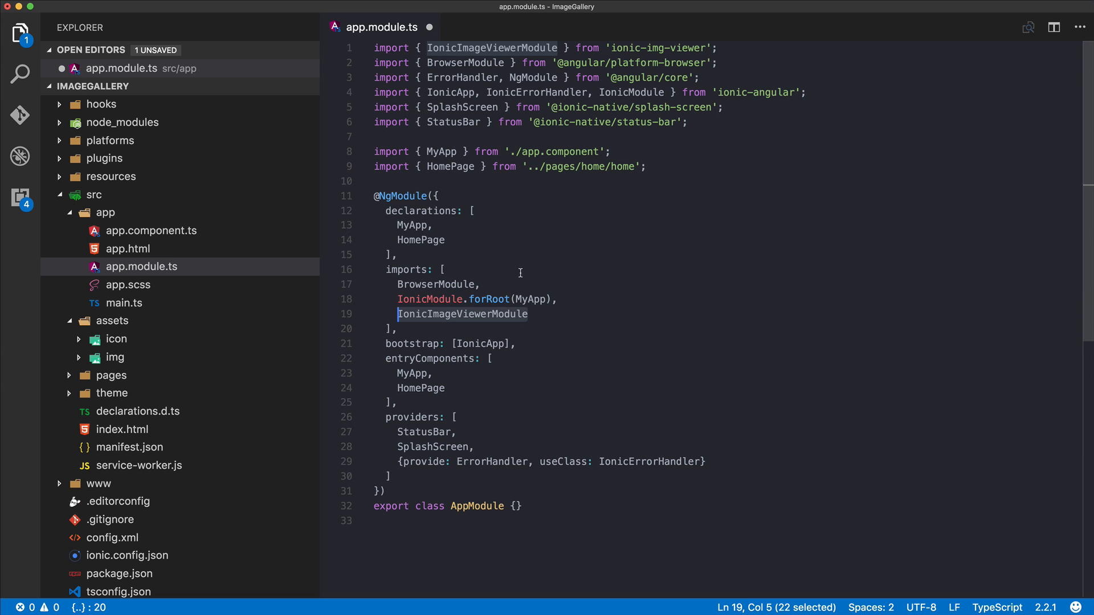
click(111, 375)
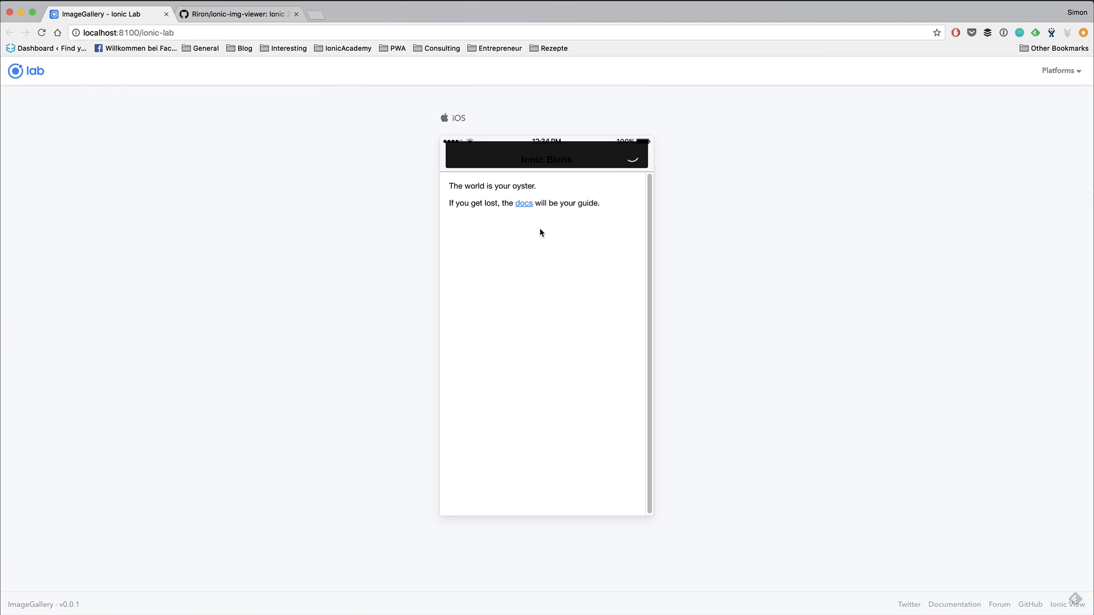
mouse_move(127, 547)
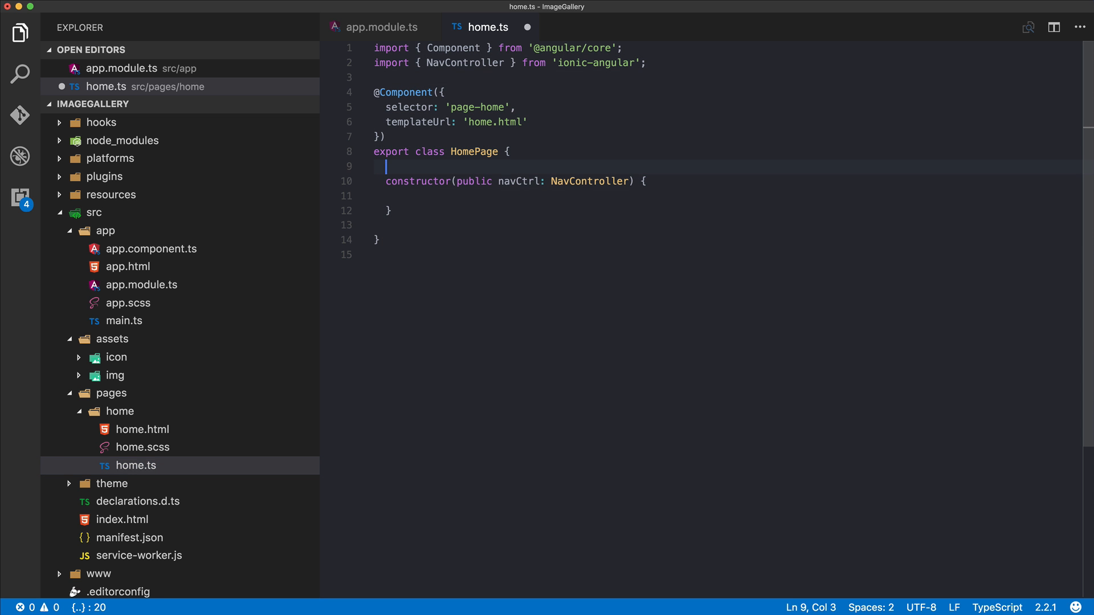
Define images = ['1.jpg', '2.jpg', '3.jpg', '4.jpg'] in HomePage above the constructor and save
text(images)
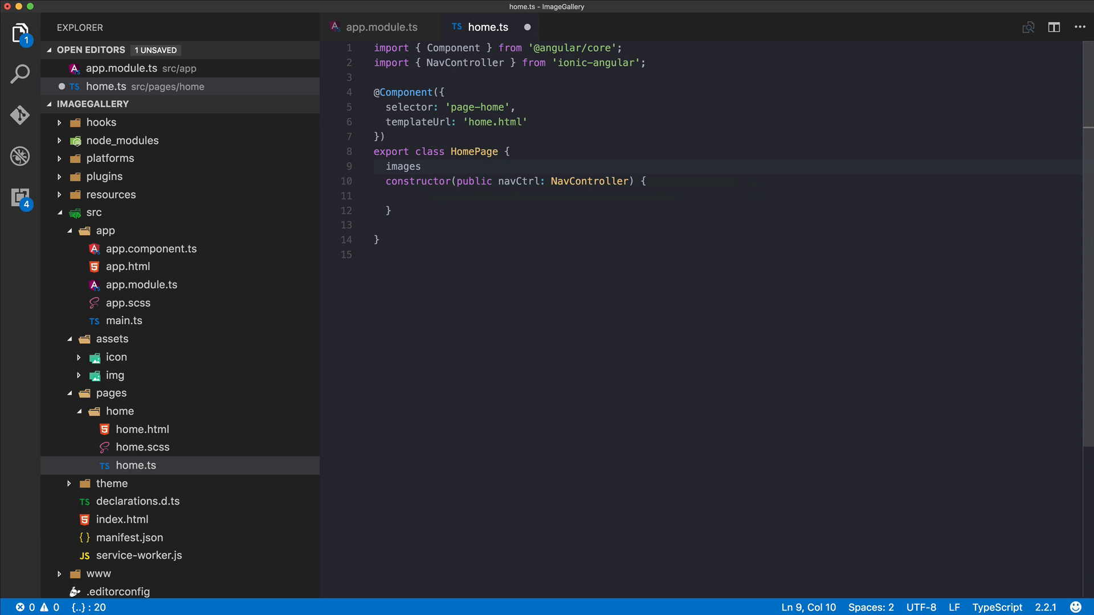
text(= [])
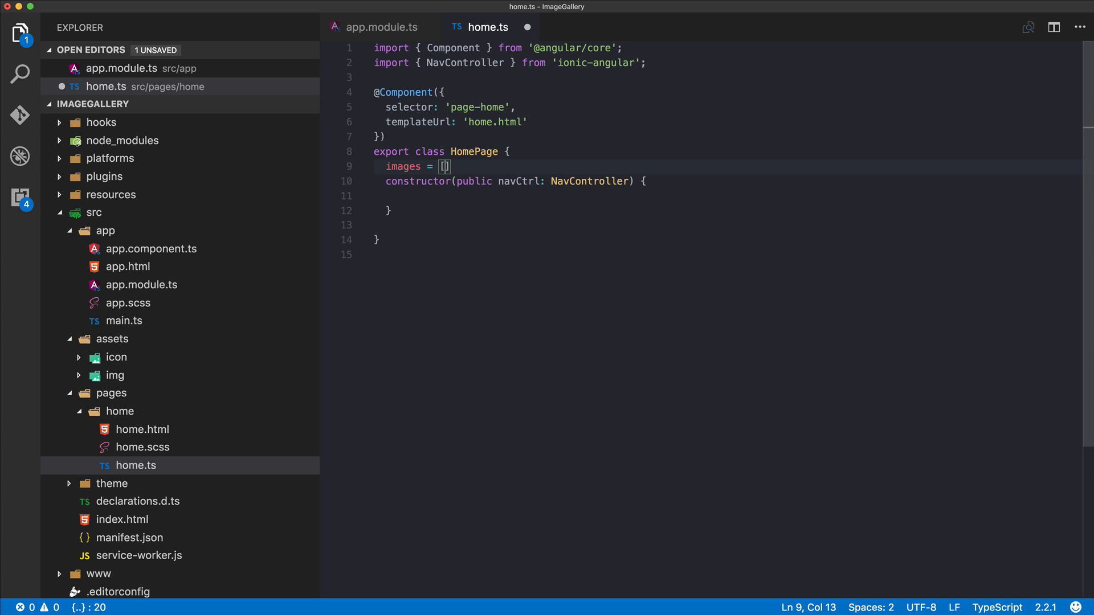
text('')
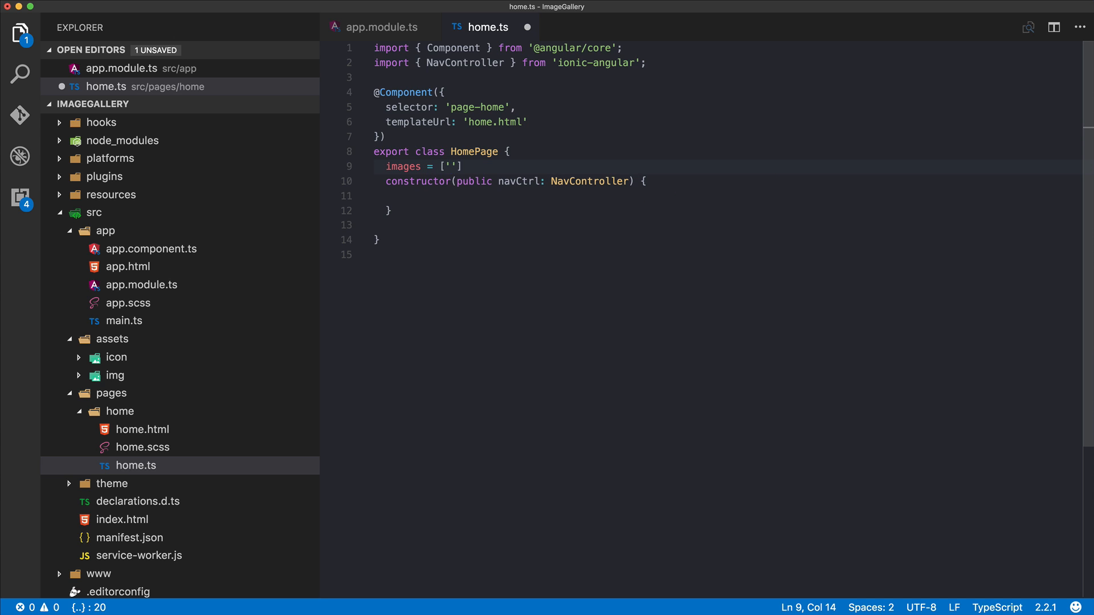
text(1.)
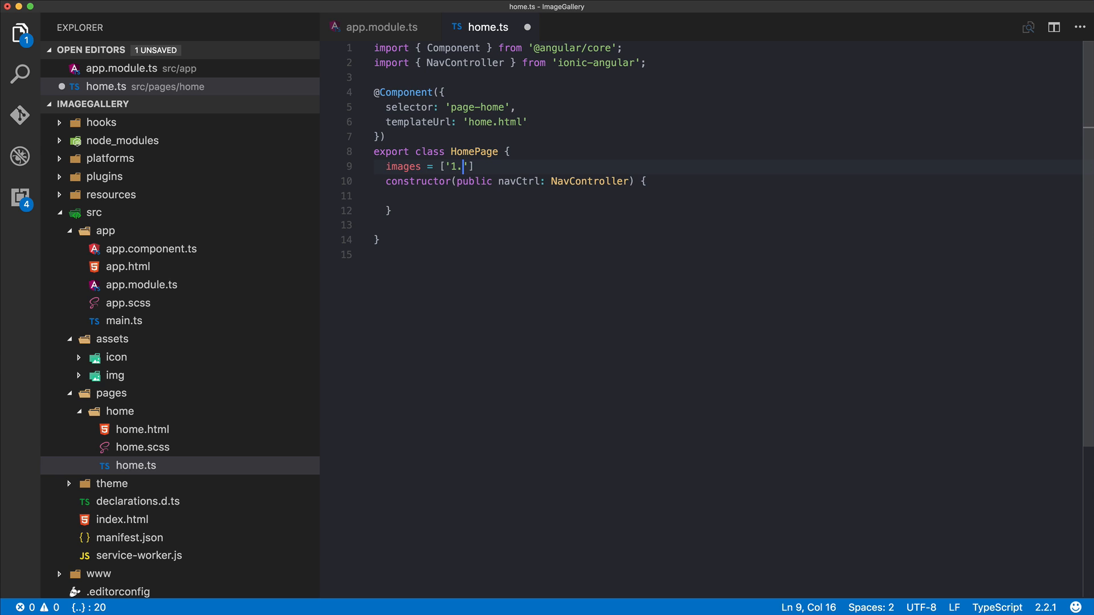
text(jpg',)
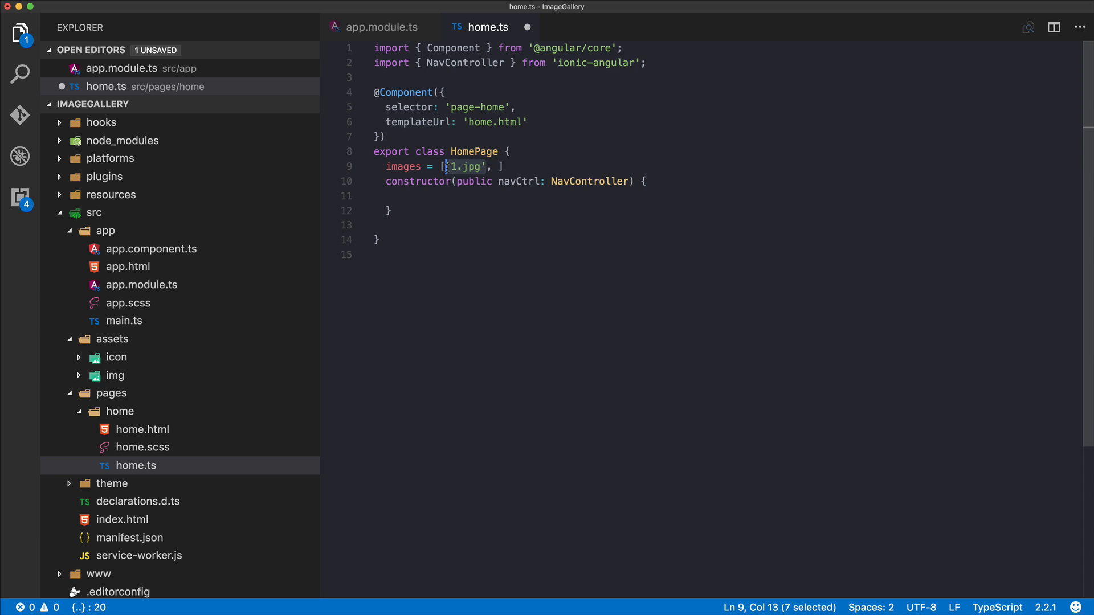
text('1.jpg')
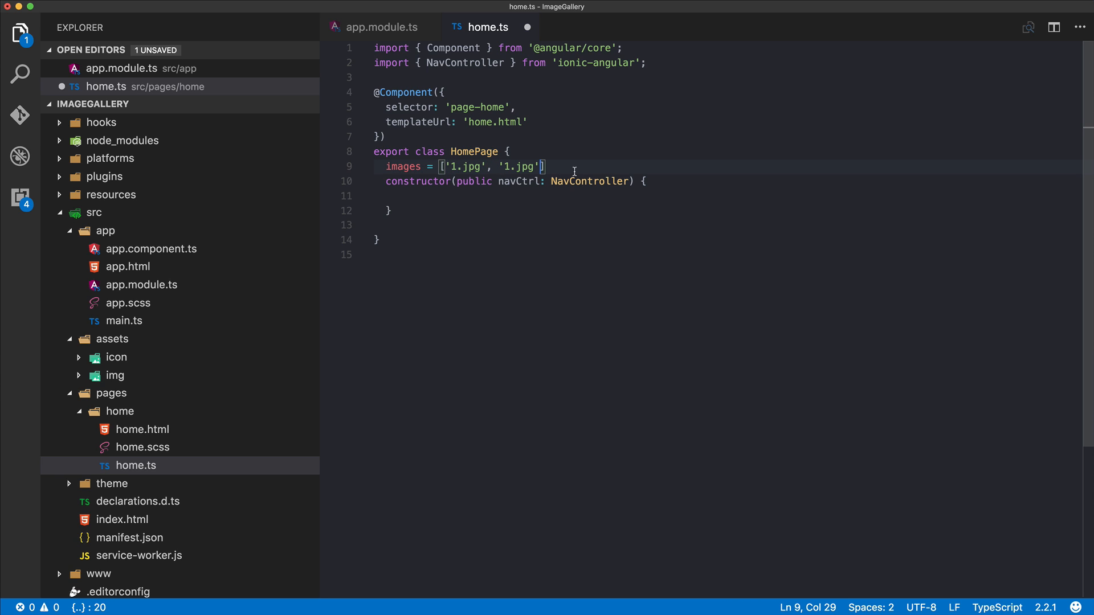
text(, '1.jpg', '1.jpg')
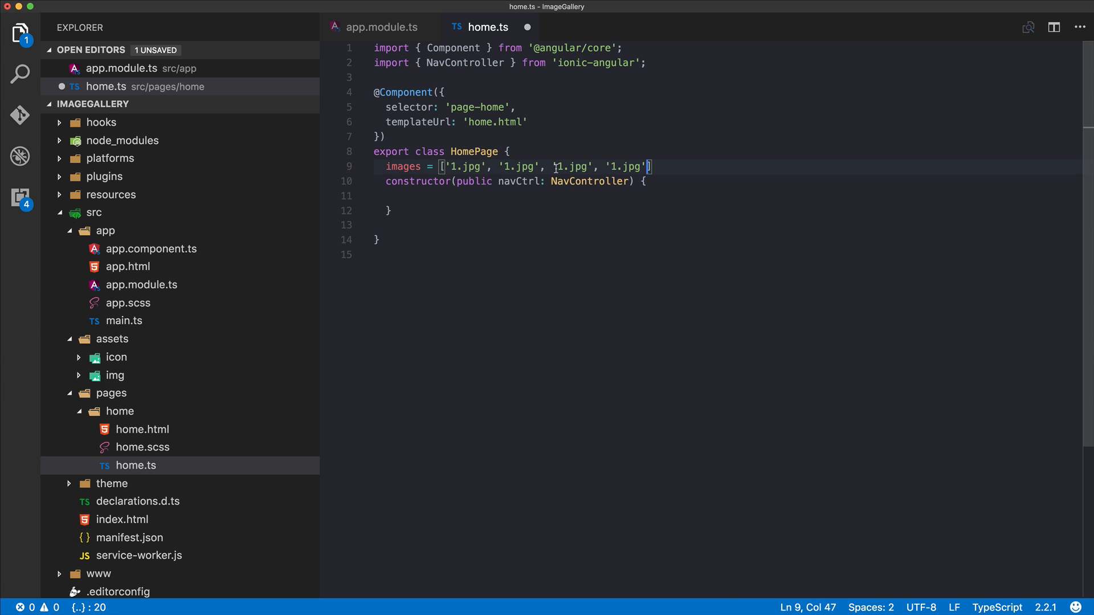
text(4)
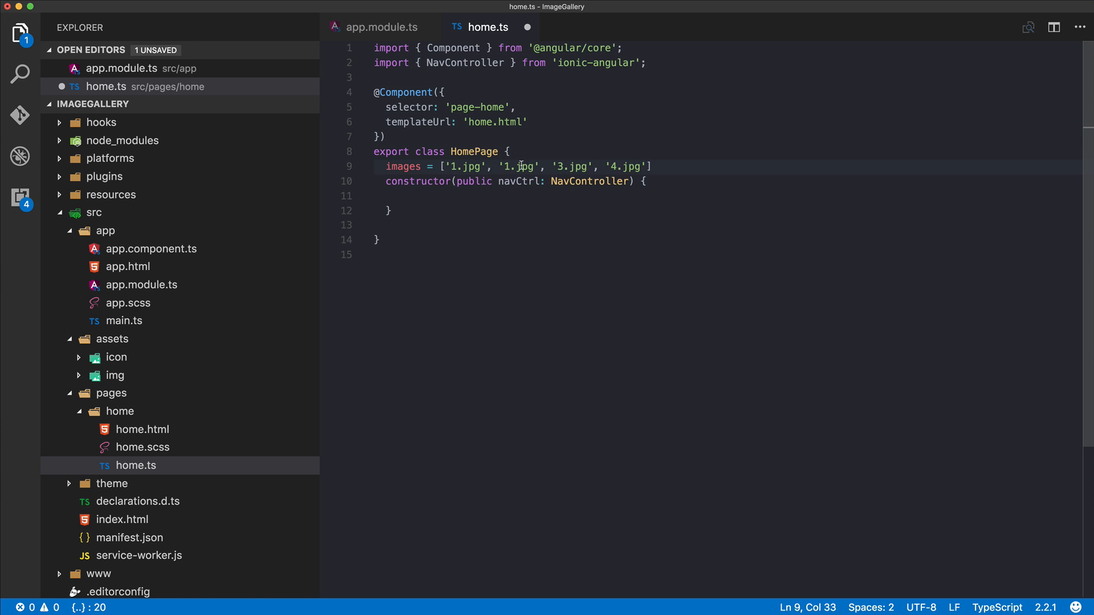
text(2)
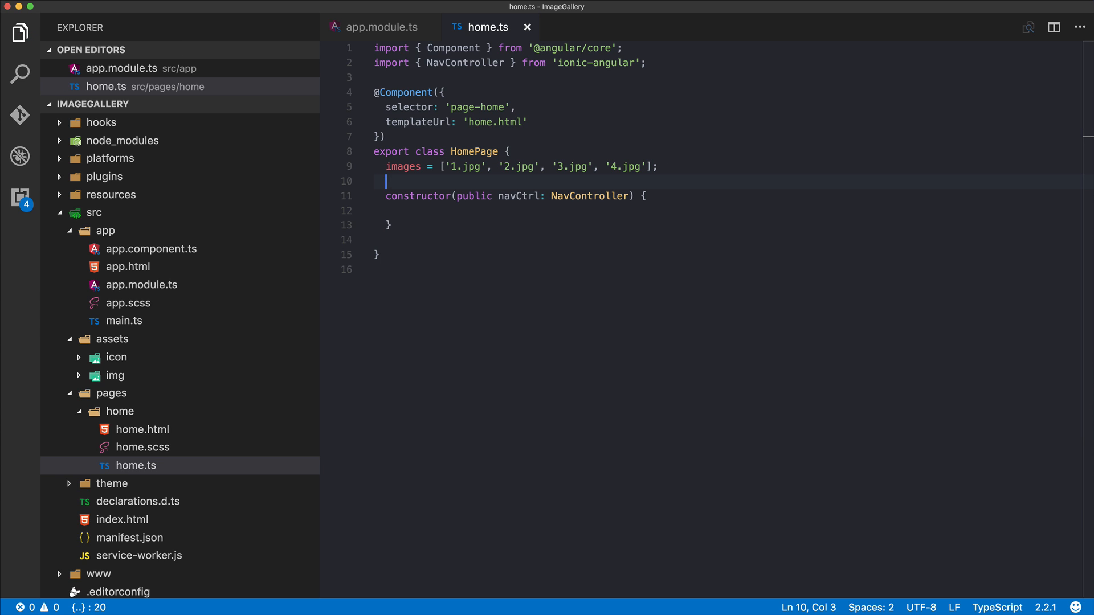
click(502, 196)
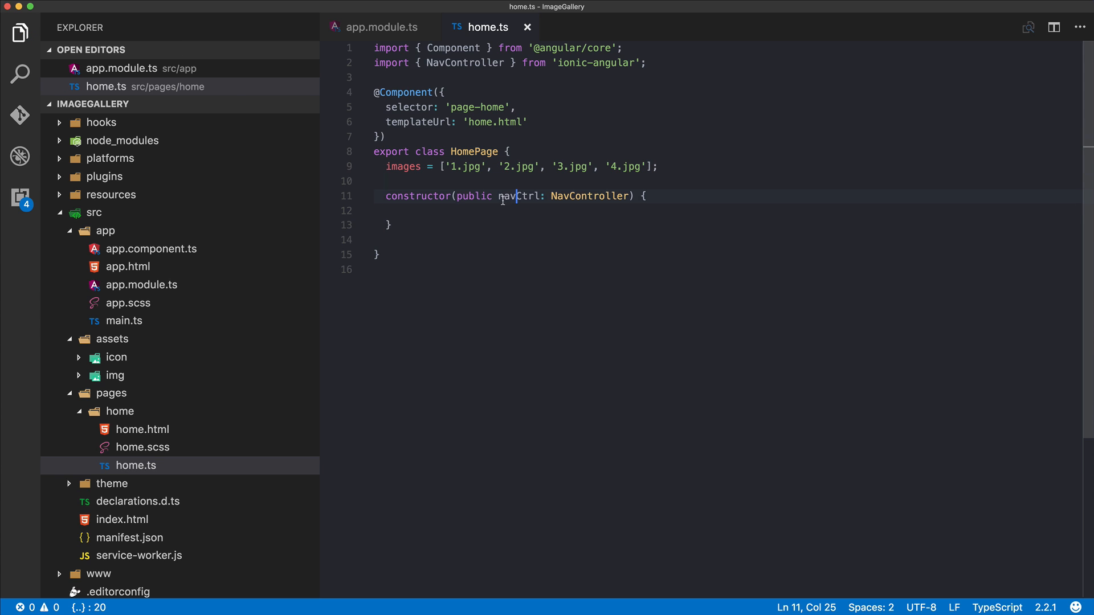
Replace home.html's placeholder with an <ion-slides class="image-slider"> looping container
click(143, 430)
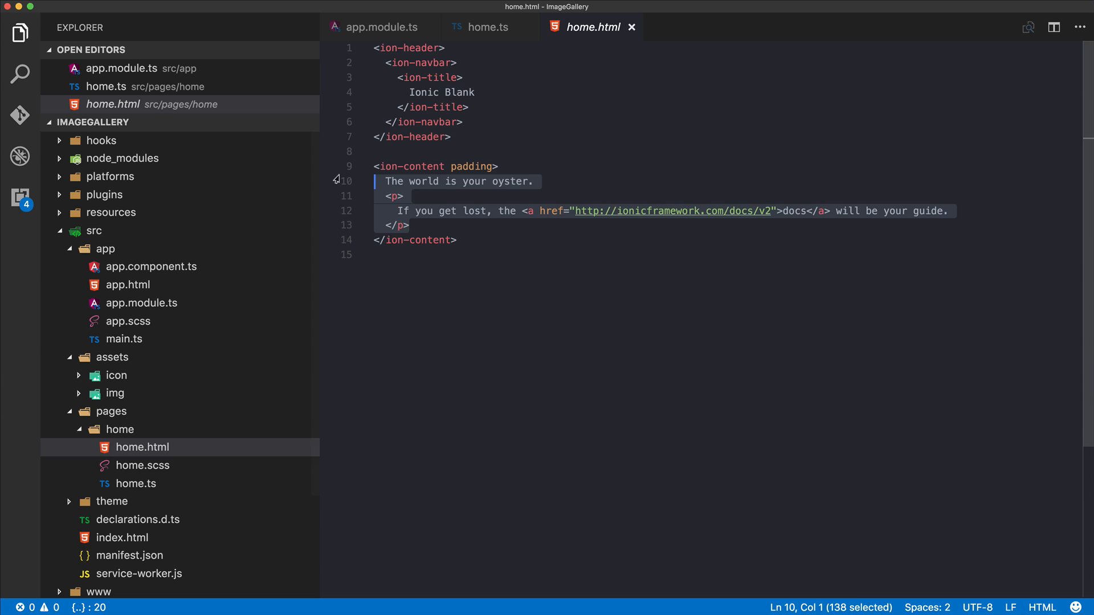
key(Delete)
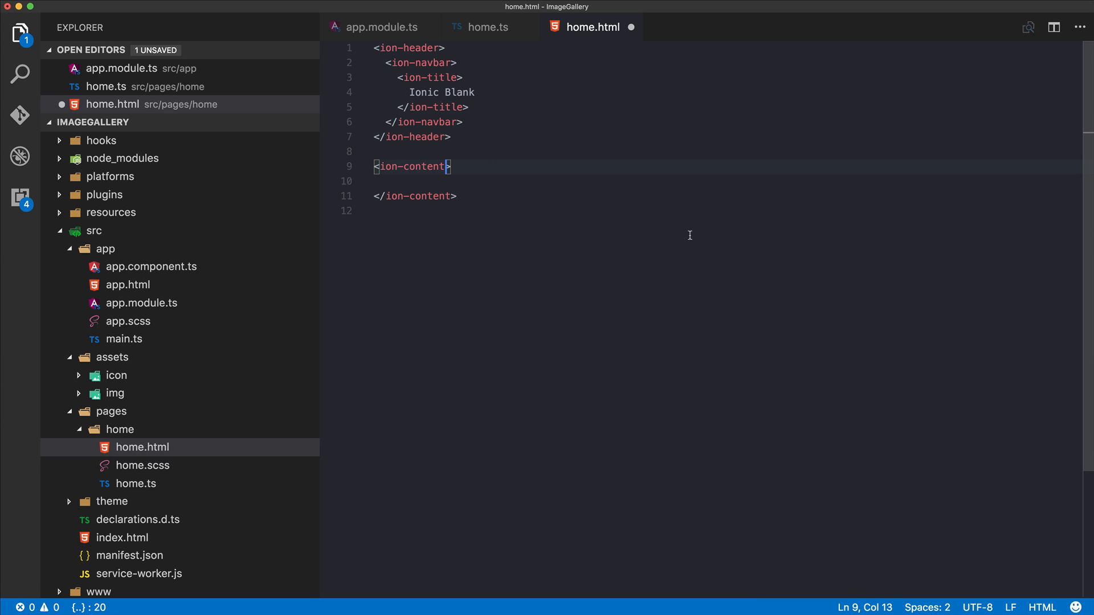
text(<)
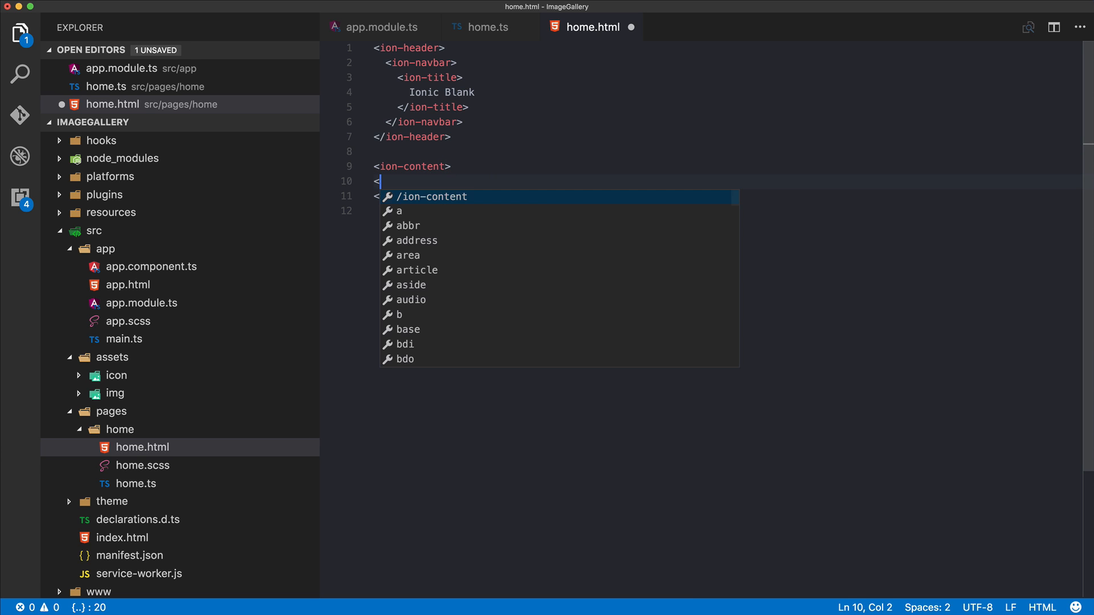
text(ion-slides)
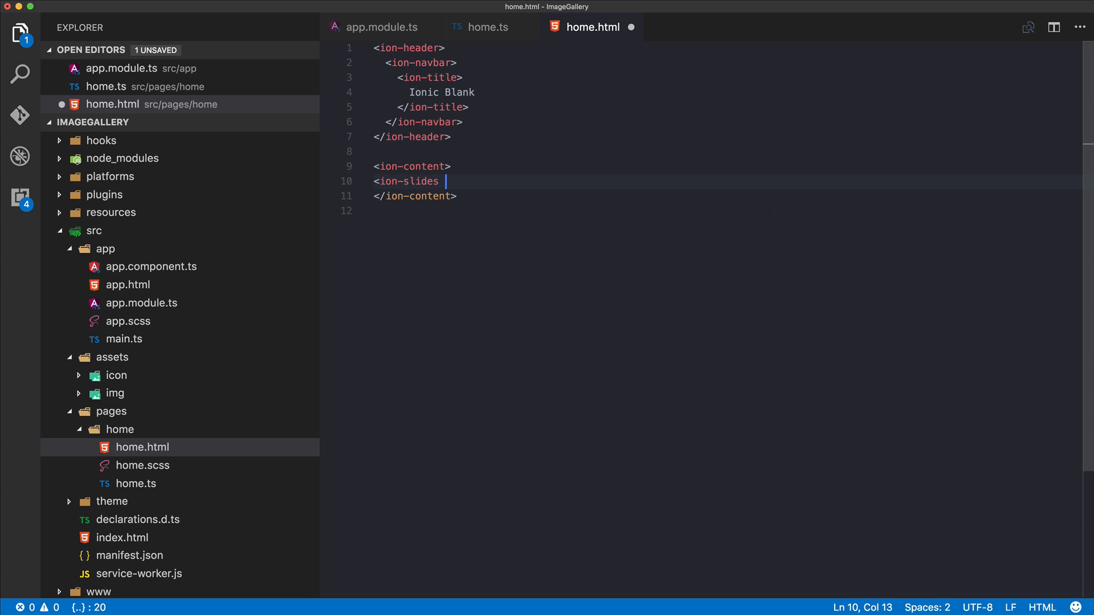
text(class=")
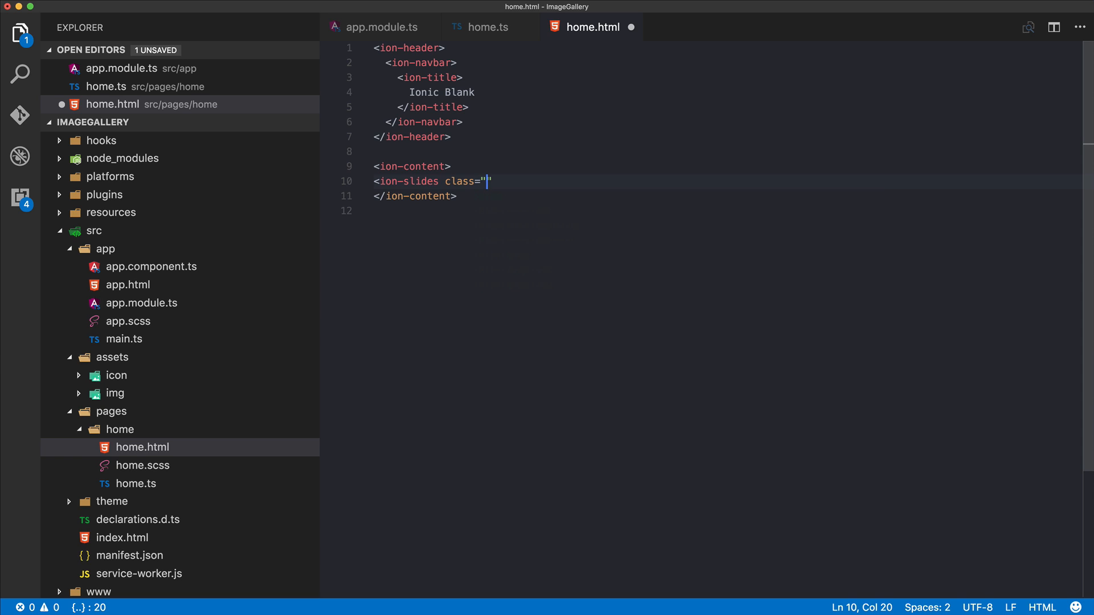
text(image)
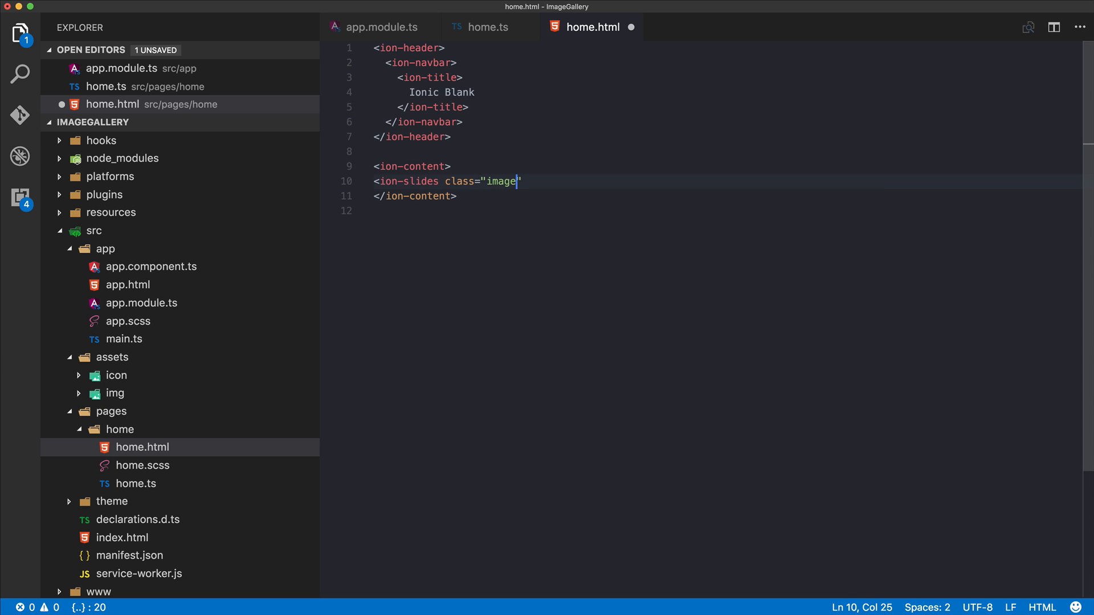
text(-slider")
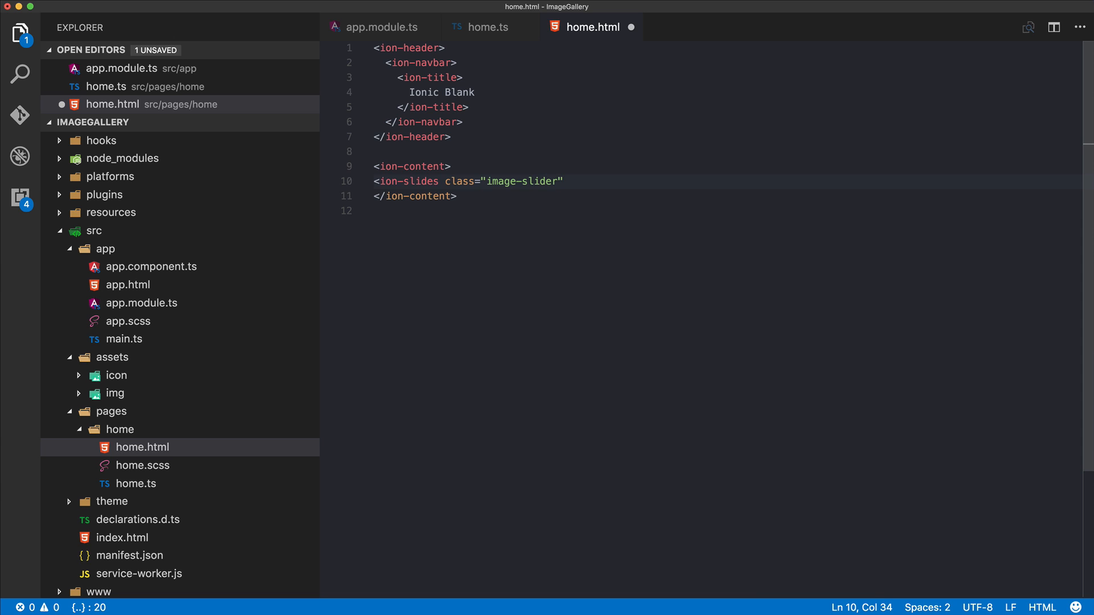
text(loo)
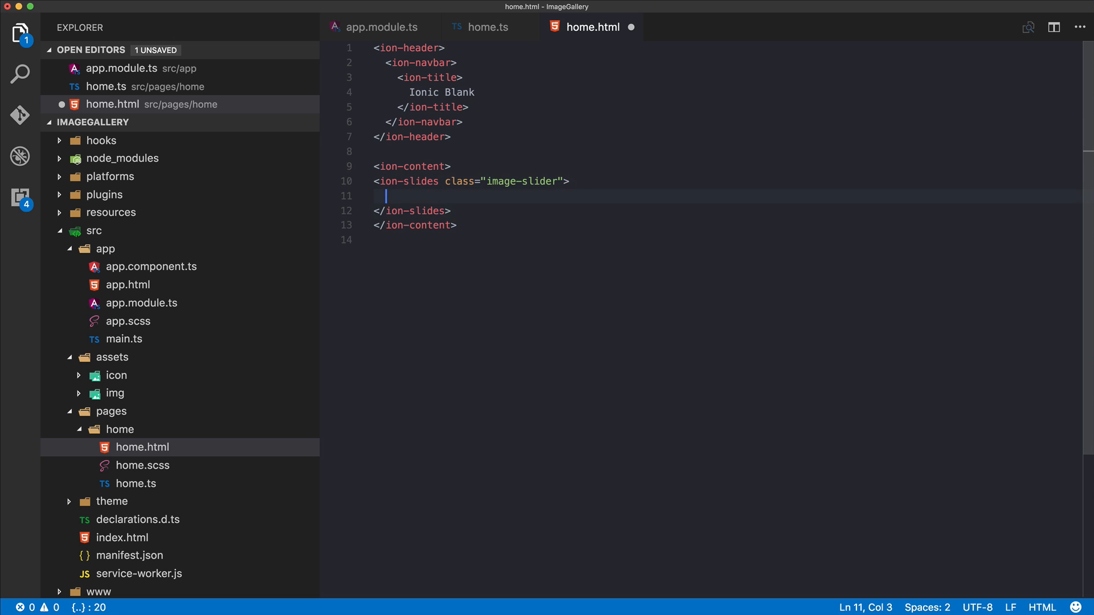
mouse_move(455, 192)
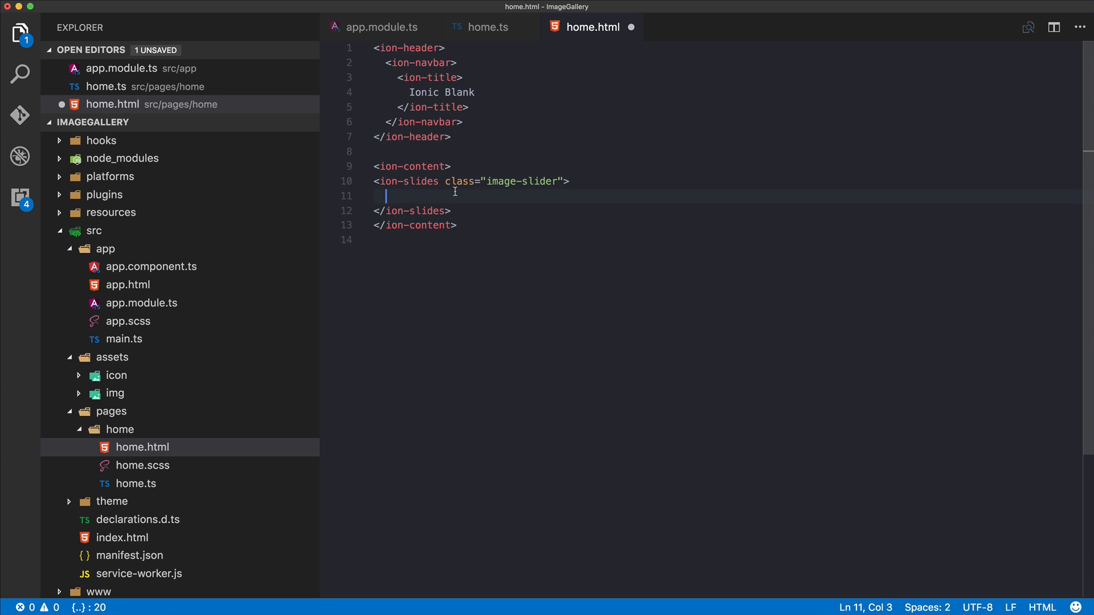
Add an <ion-slide *ngFor="let img of images"> repeating one slide per image
text(<ion-slide)
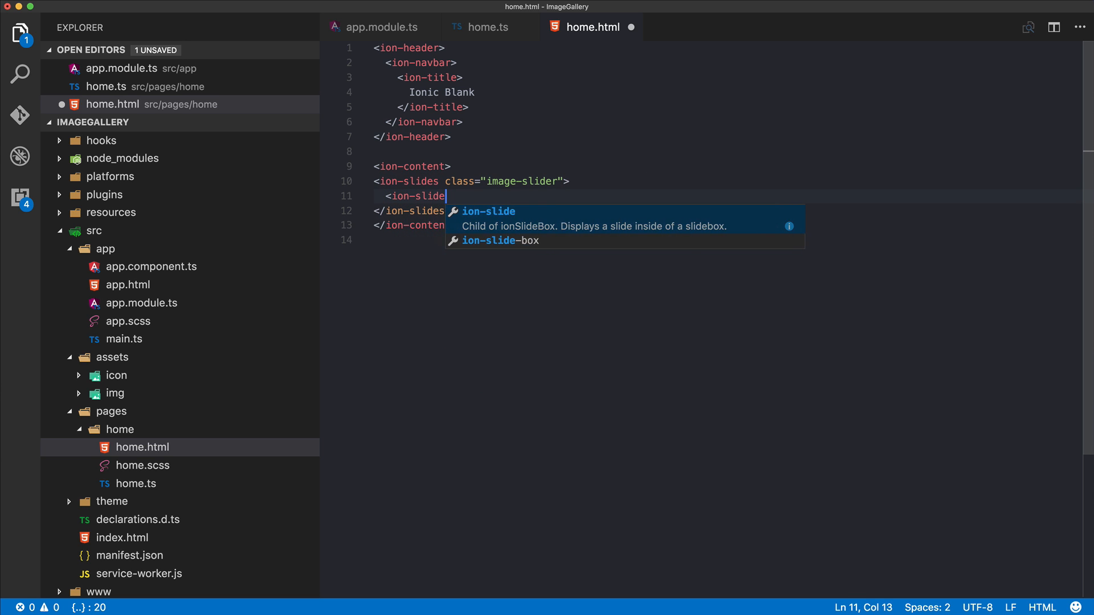
text(*)
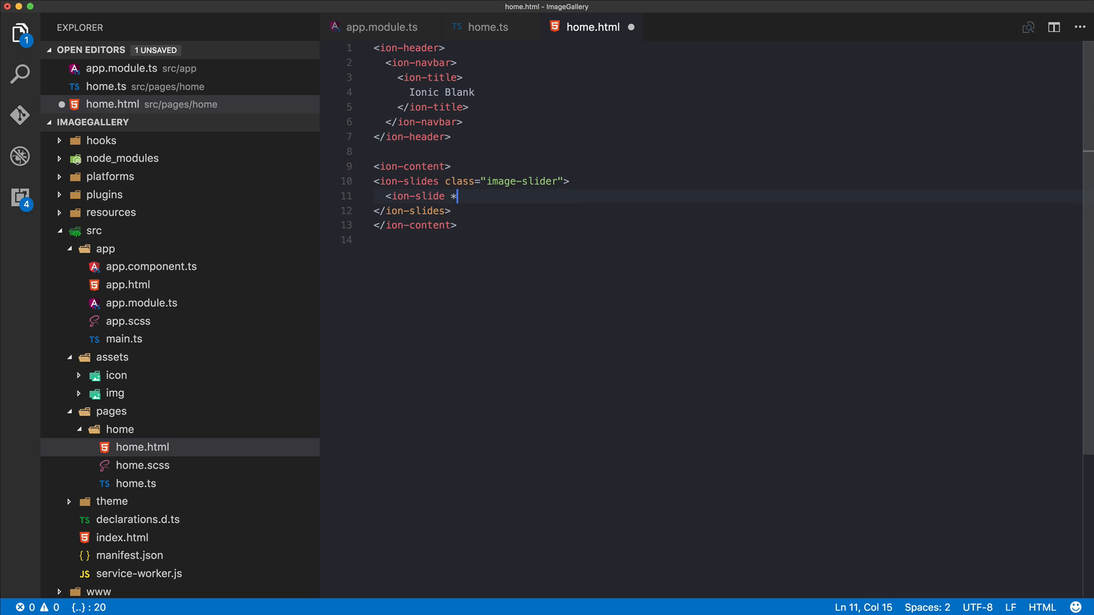
text(ng)
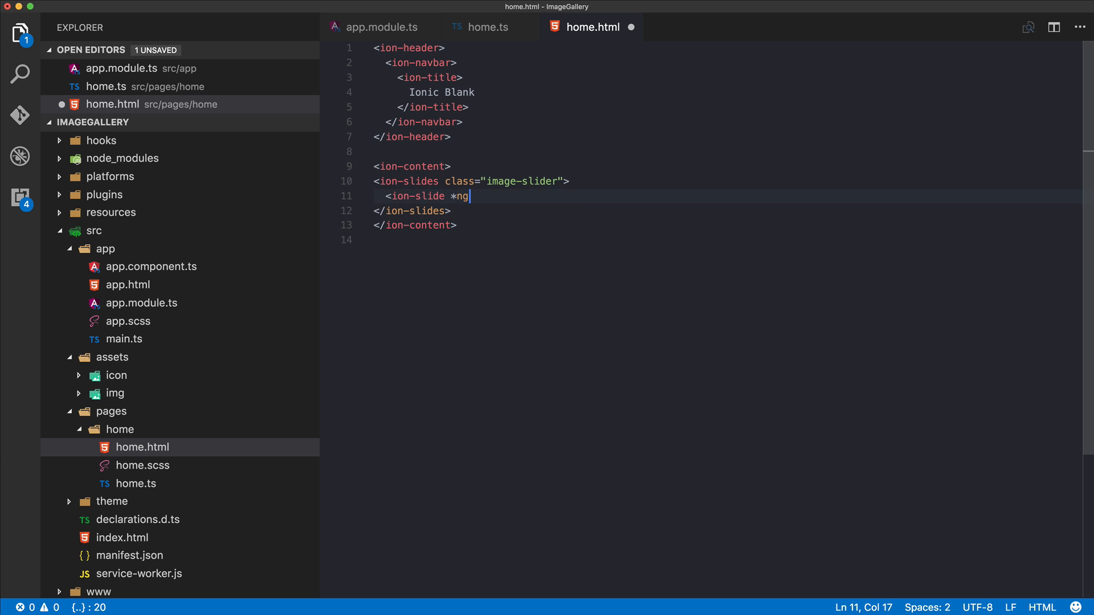
text(For="")
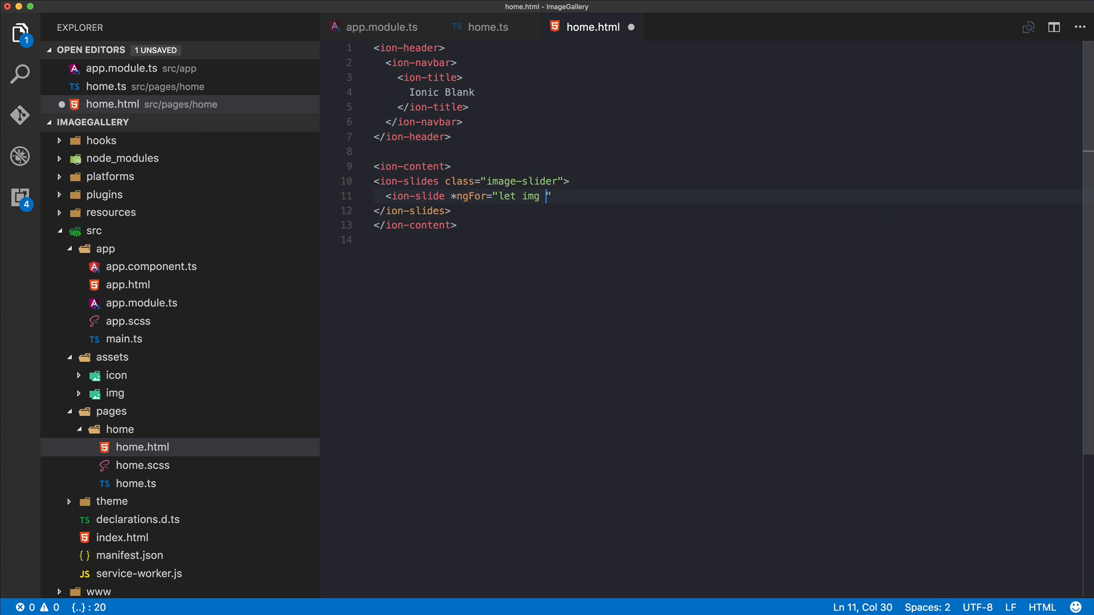
text(of images)
text(<img)
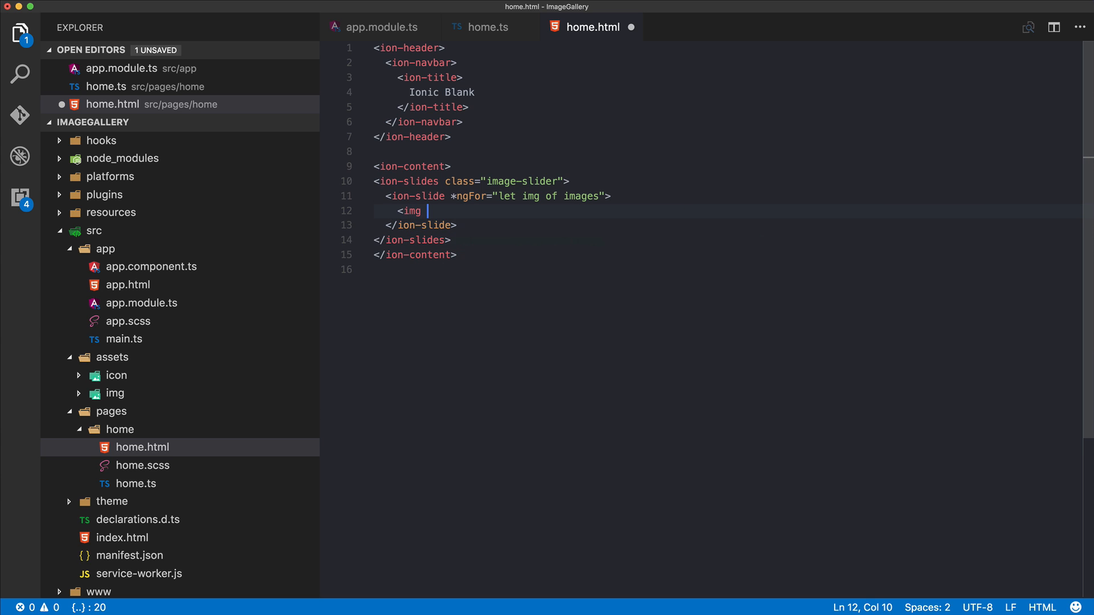
Show each picture as <img src="assets/img/{{img}}" class="thumb-img"> inside the slide
text(src="assets/)
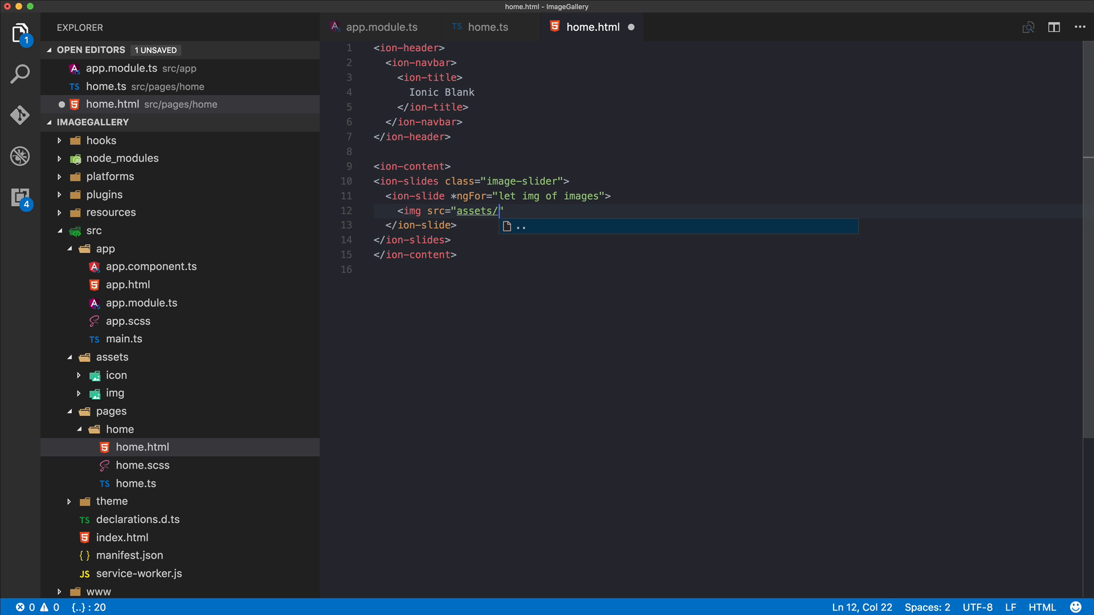
text(img/)
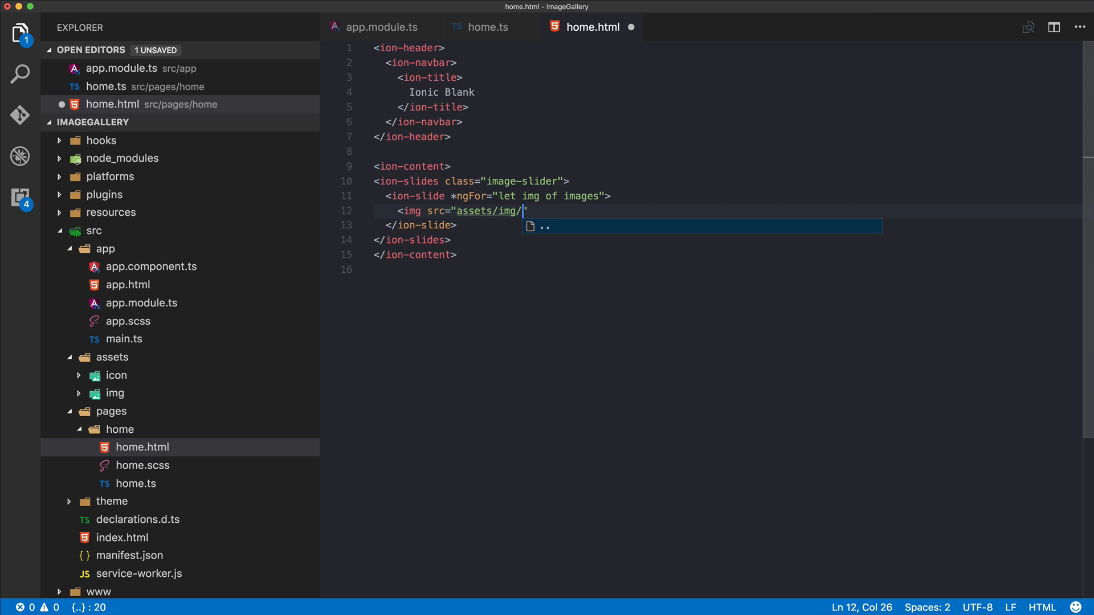
text({{img)
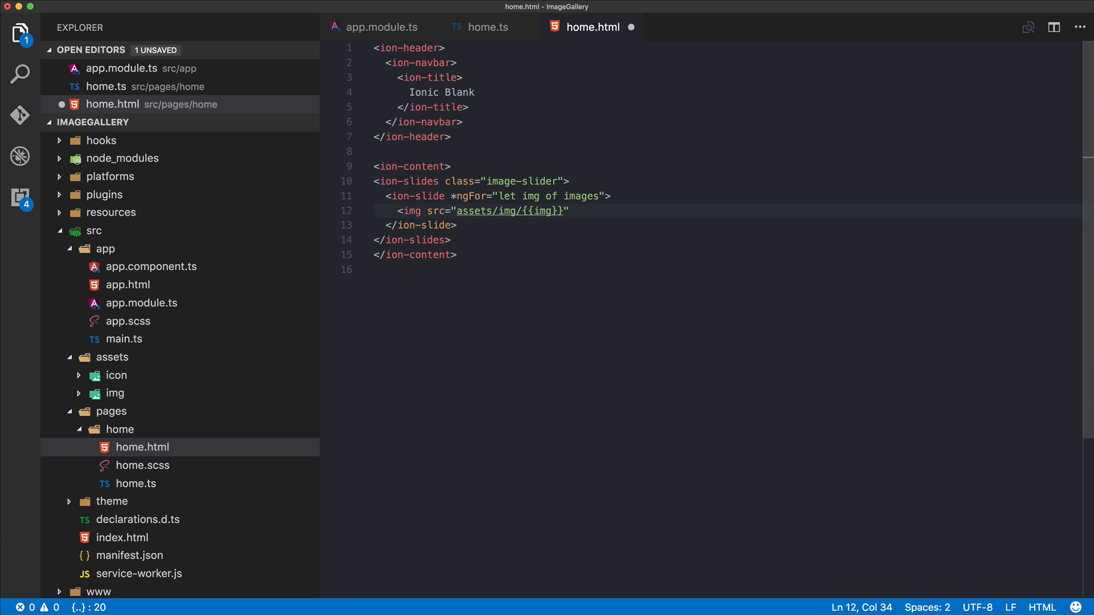
text(class="")
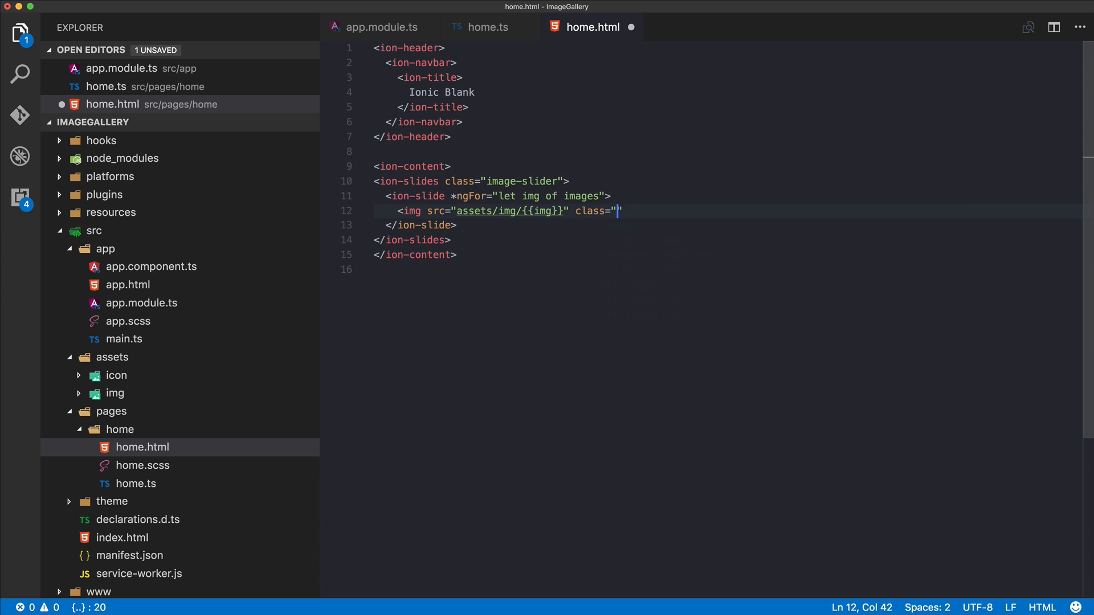
text(thumb)
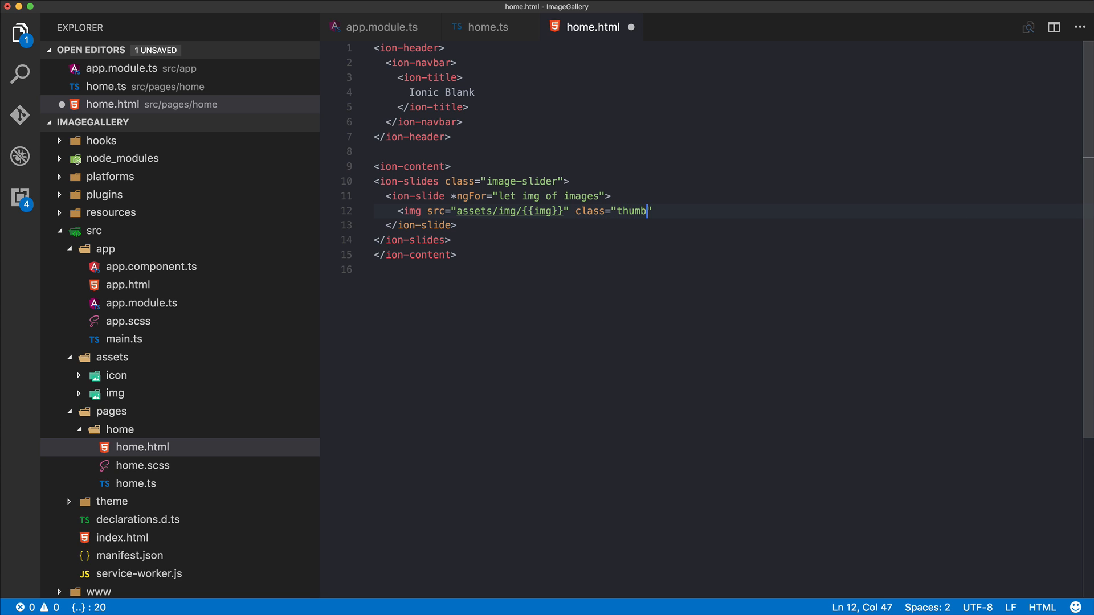
text(-img")
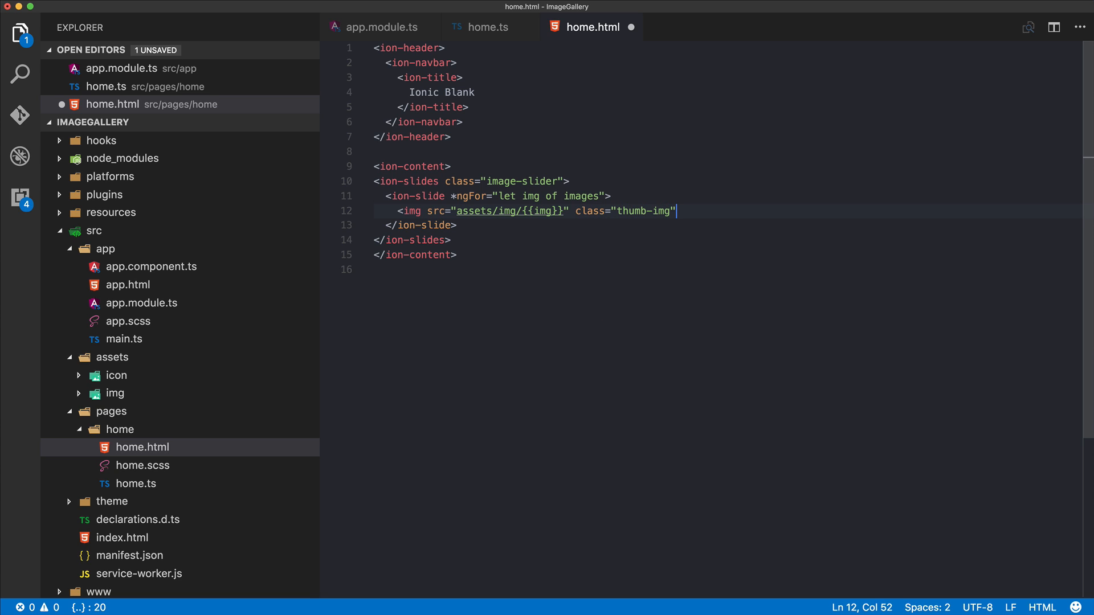
text(>)
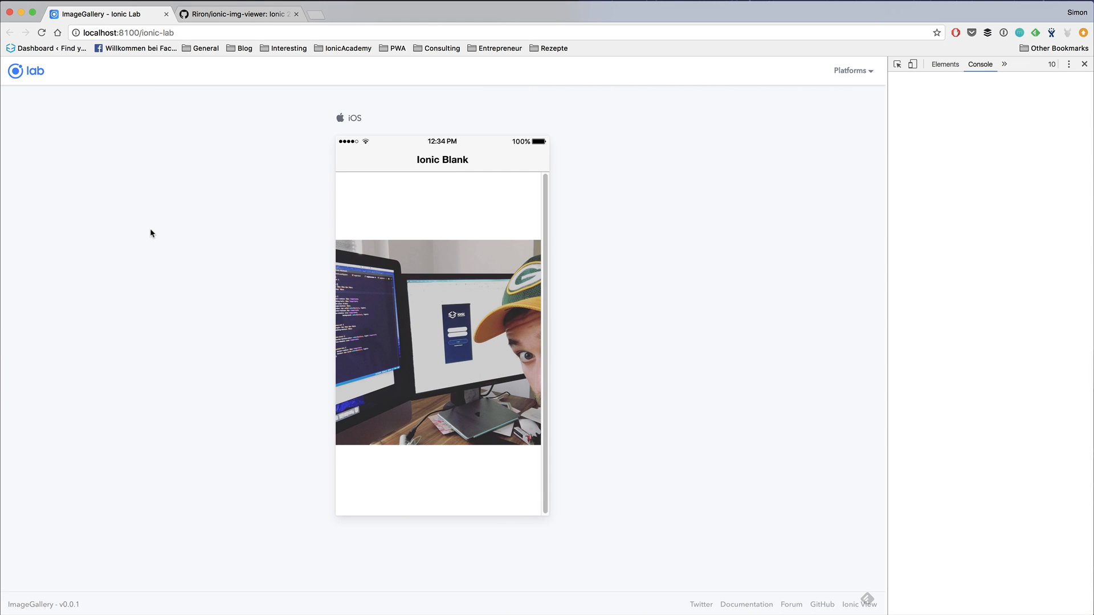
View the Ionic Lab gallery photo in Chrome and clear the DevTools console's old warnings
click(980, 64)
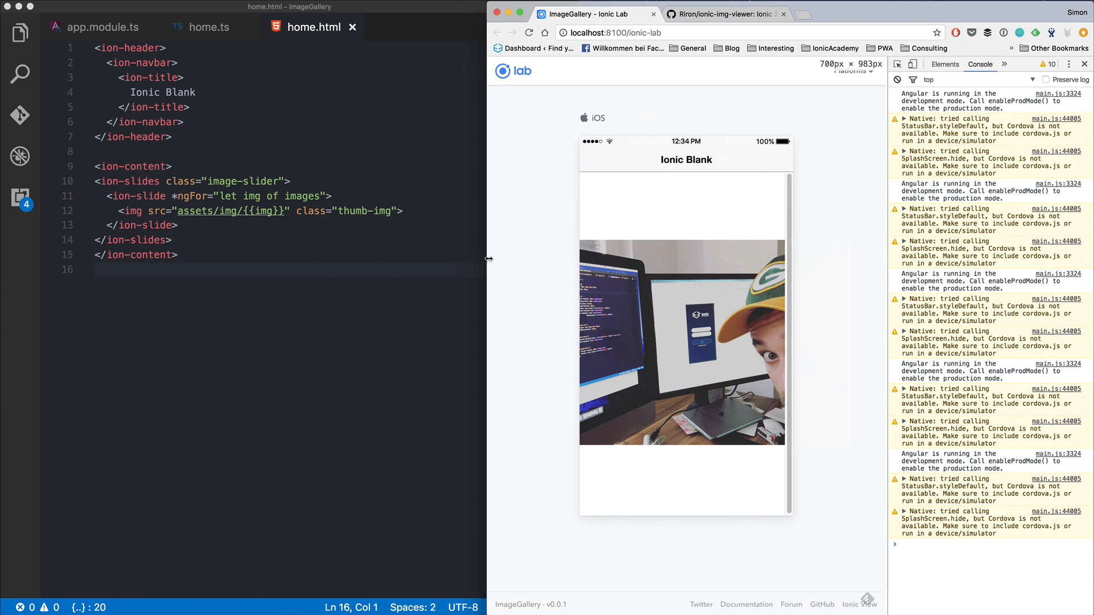
click(897, 64)
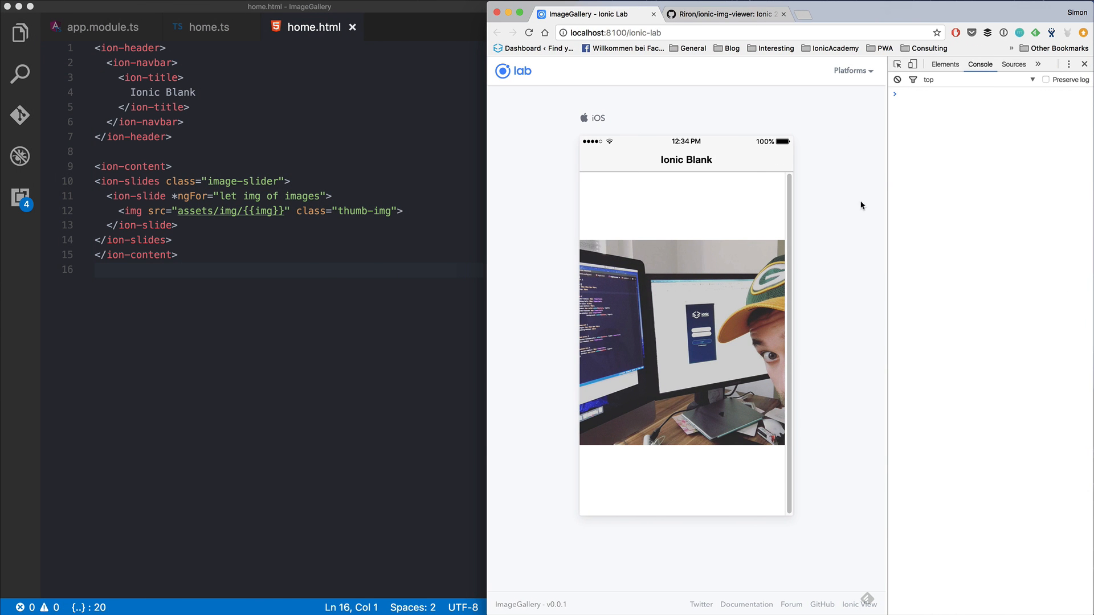
click(1083, 64)
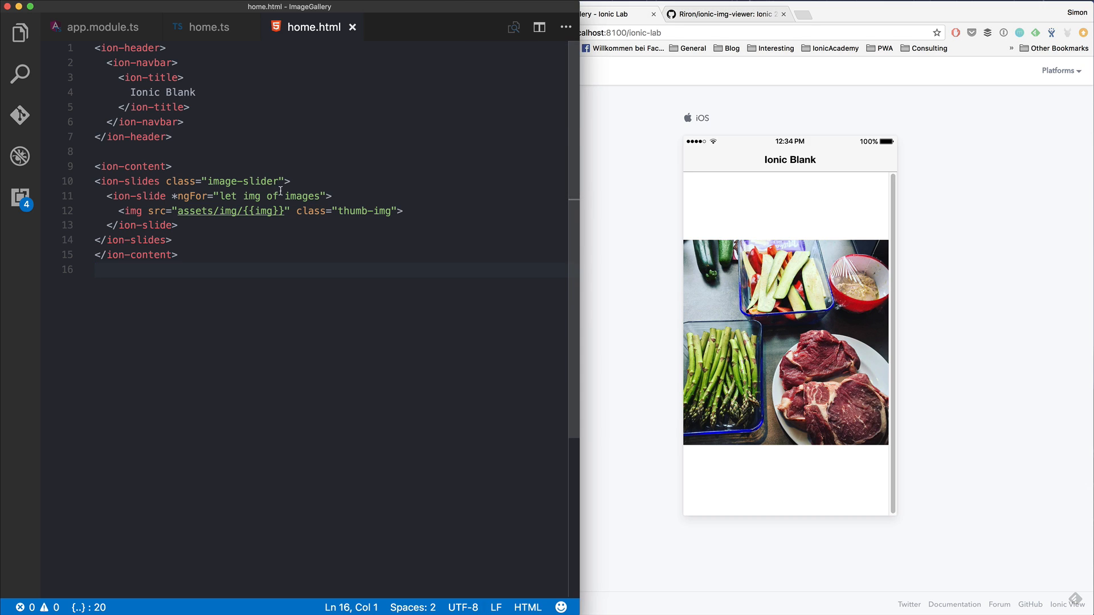
Give the <ion-slides> tag loop="true" and effect="coverflow" and save
click(289, 181)
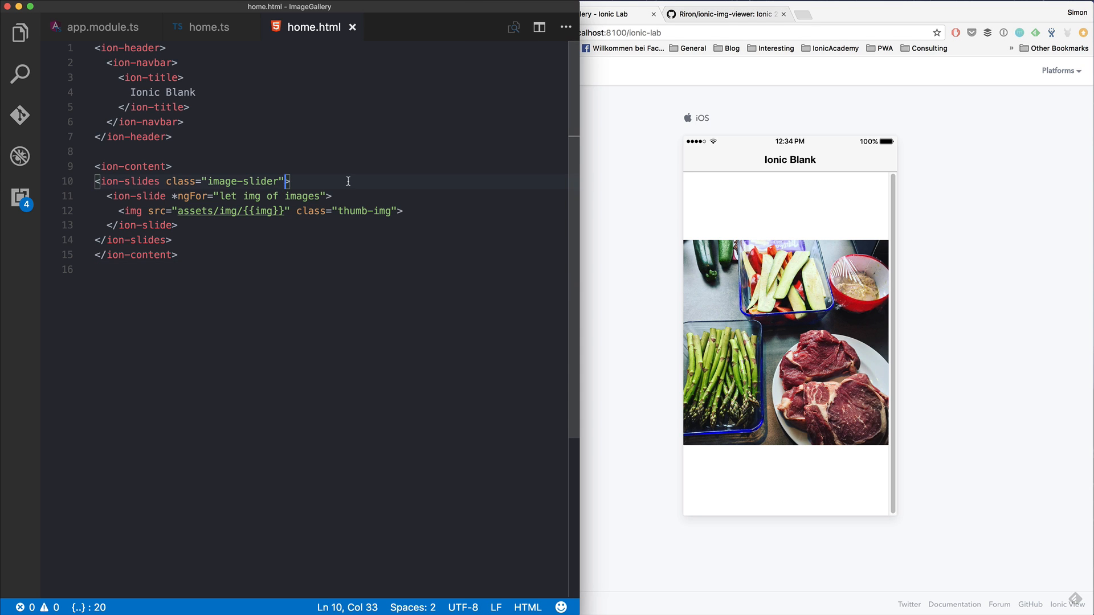
text(loop=)
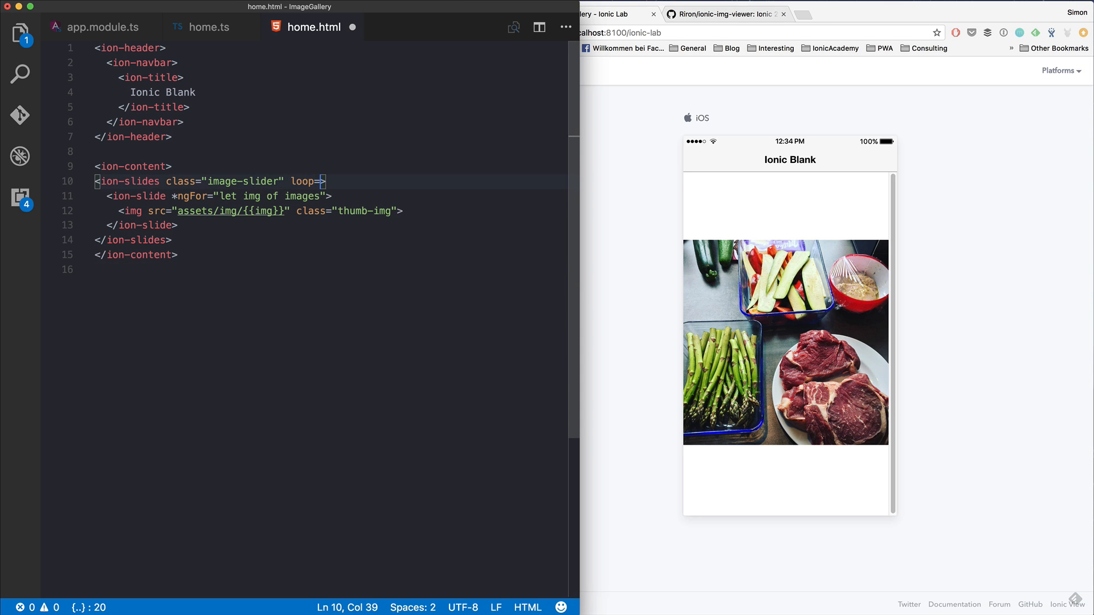
text(true")
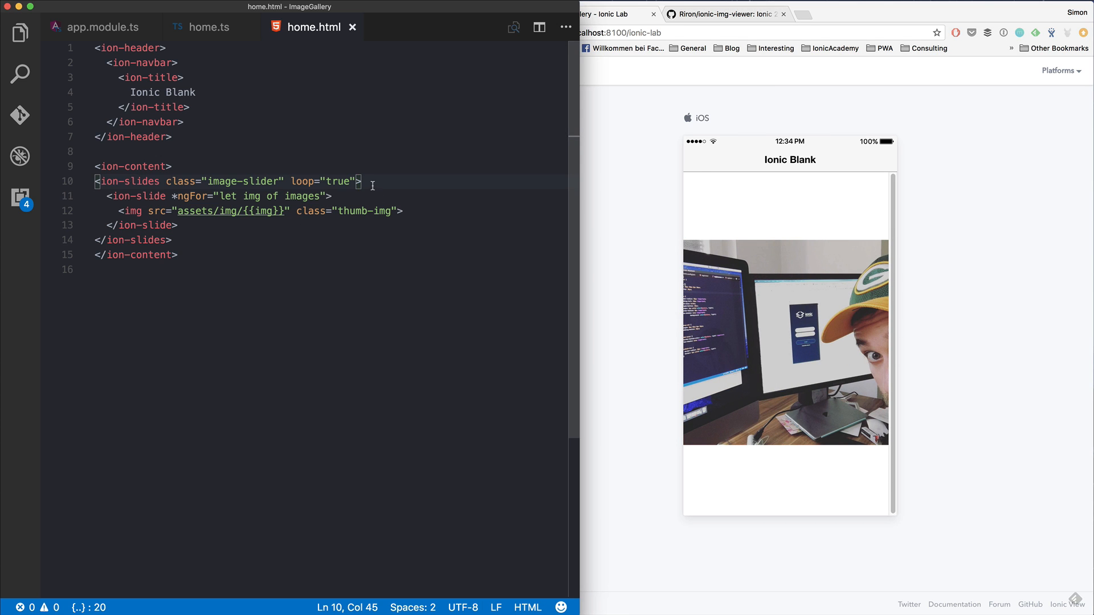
text(slide)
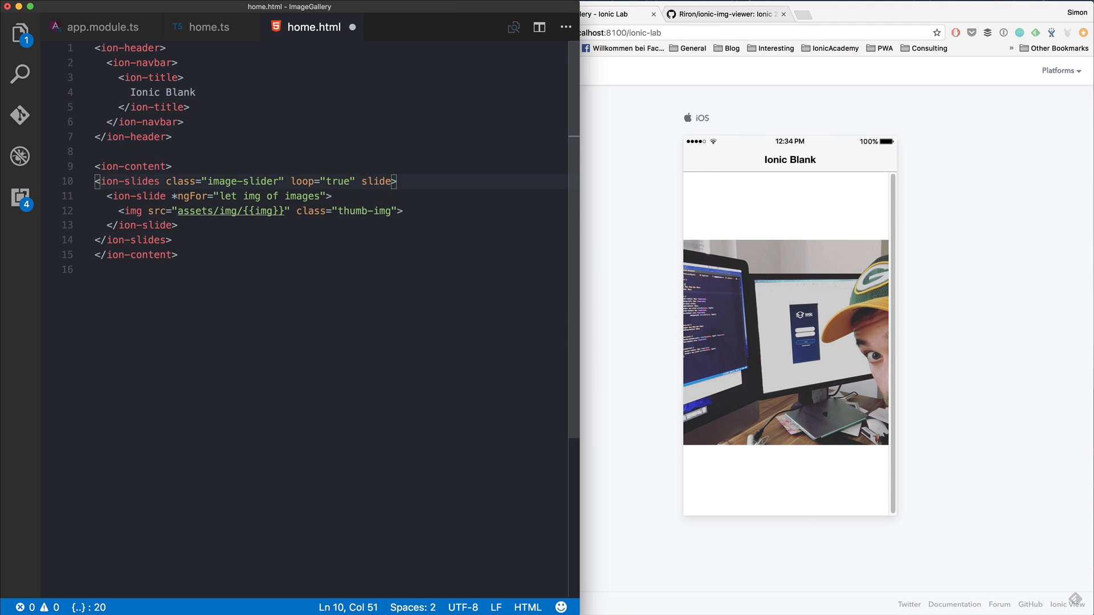
key(Backspace)
text(ffect=")
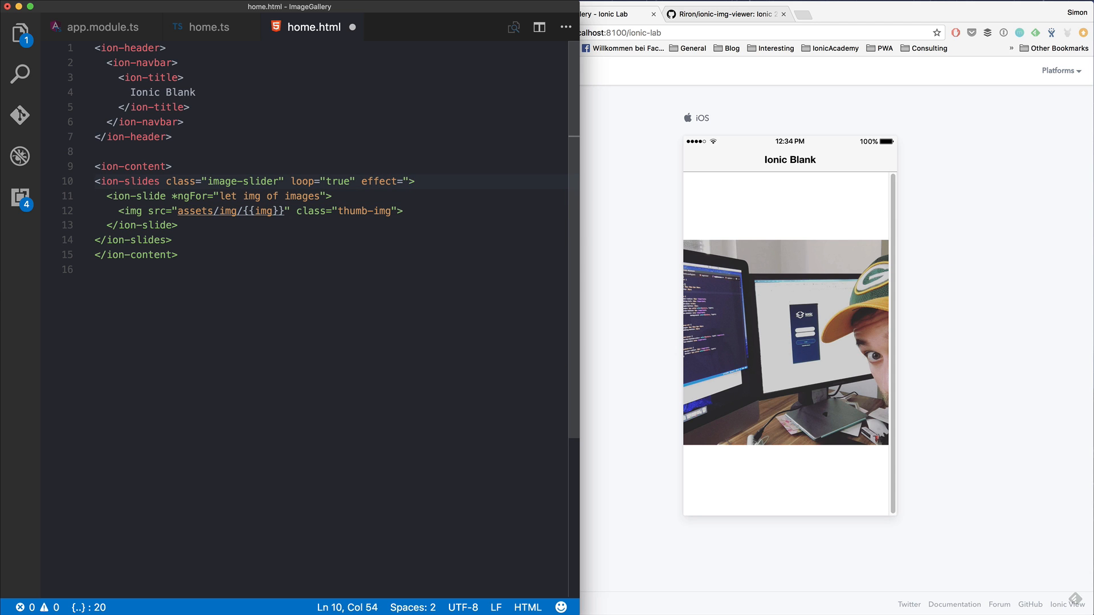
text(coverflow")
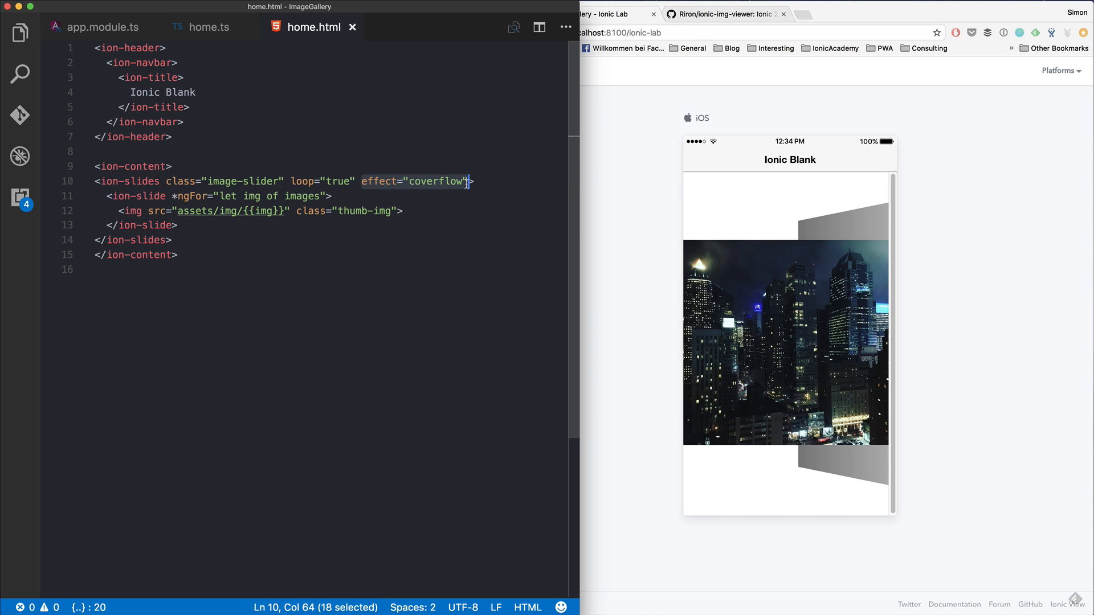
Swap effect="coverflow" for slidesPerView="2" so Ionic Lab shows two photos side by side
text(slidesP)
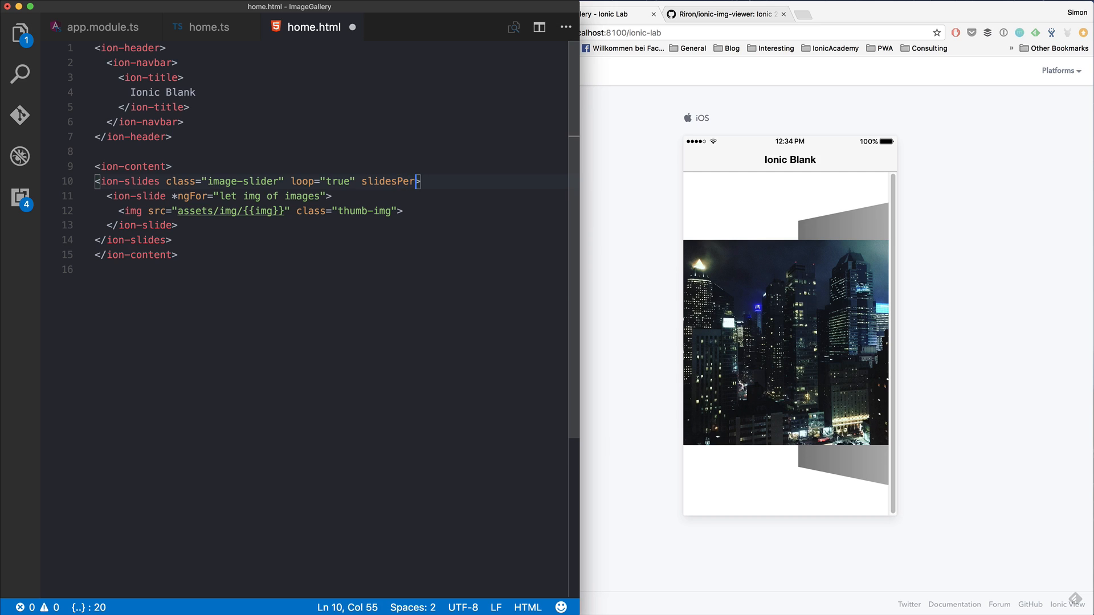
text(View)
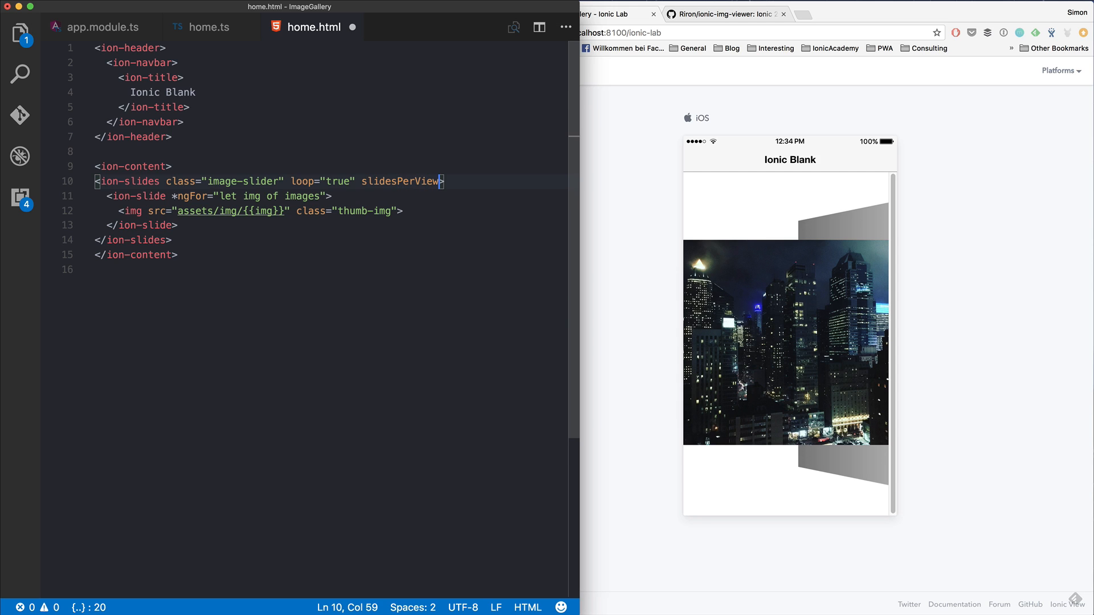
text(>)
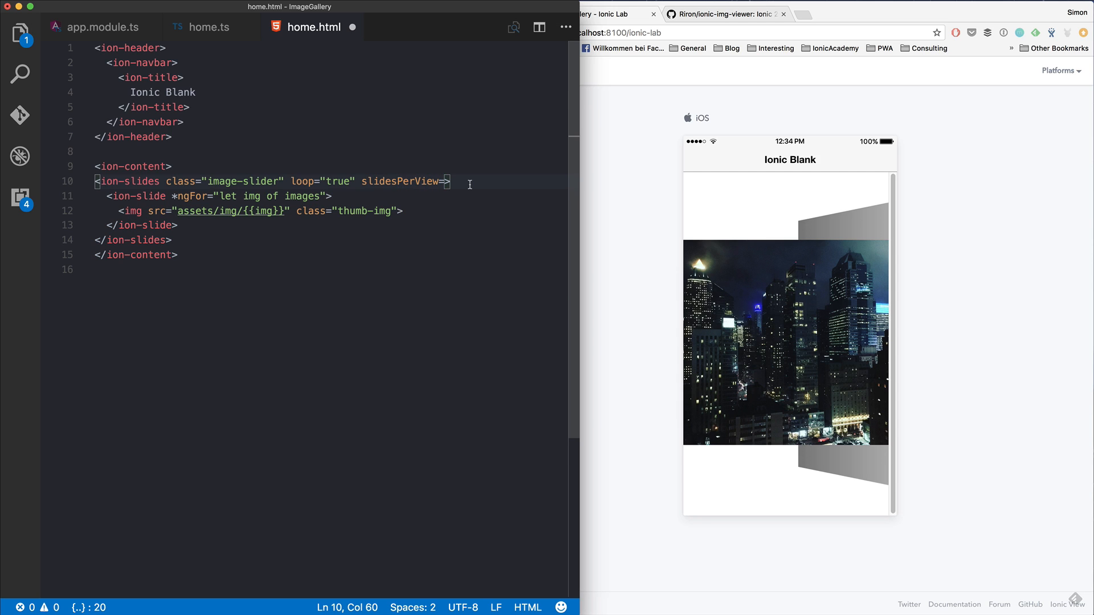
text(2")
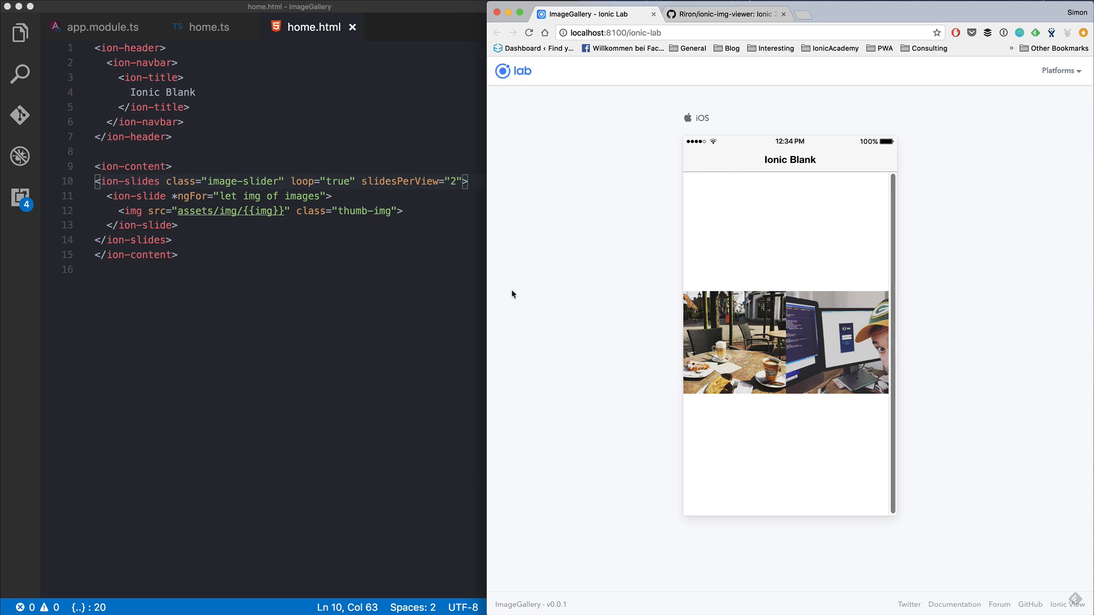
click(22, 33)
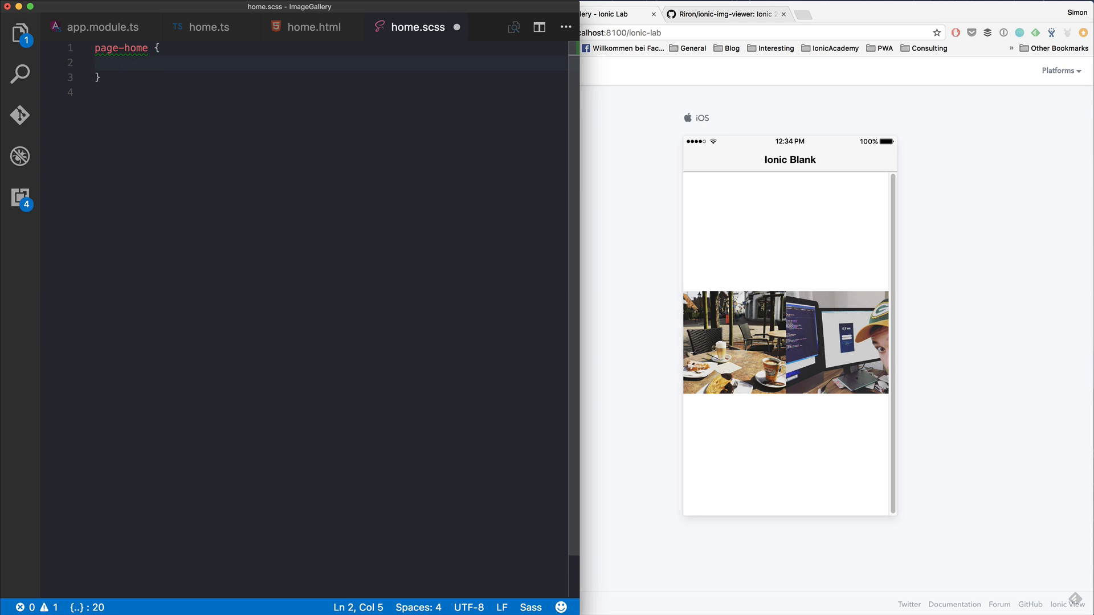
Add a .thumb-img rule with padding: 10px inside page-home in home.scss
text(:)
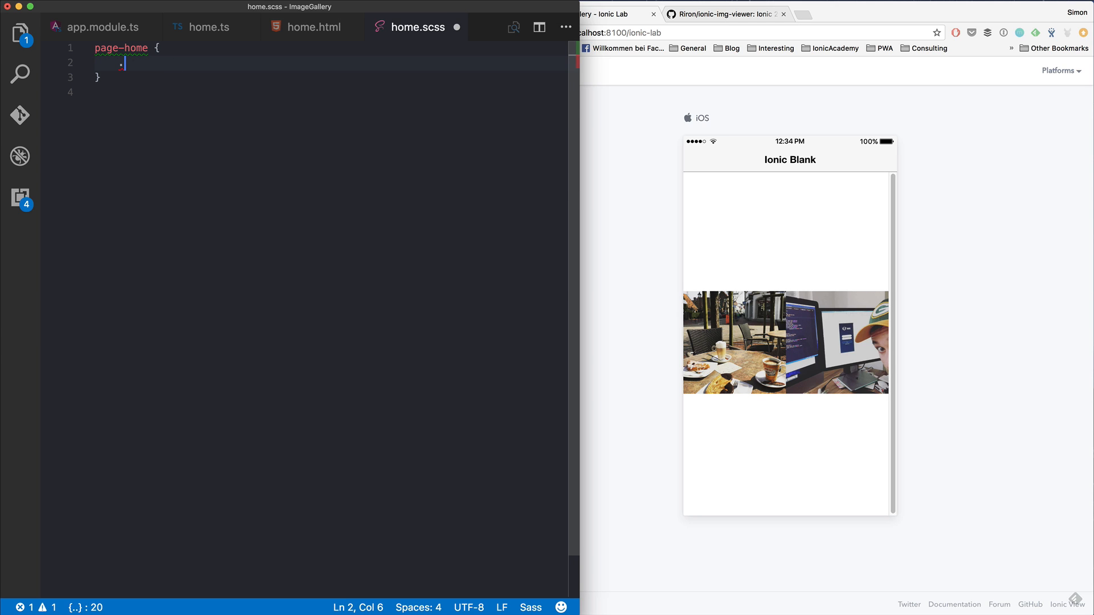
text(thom)
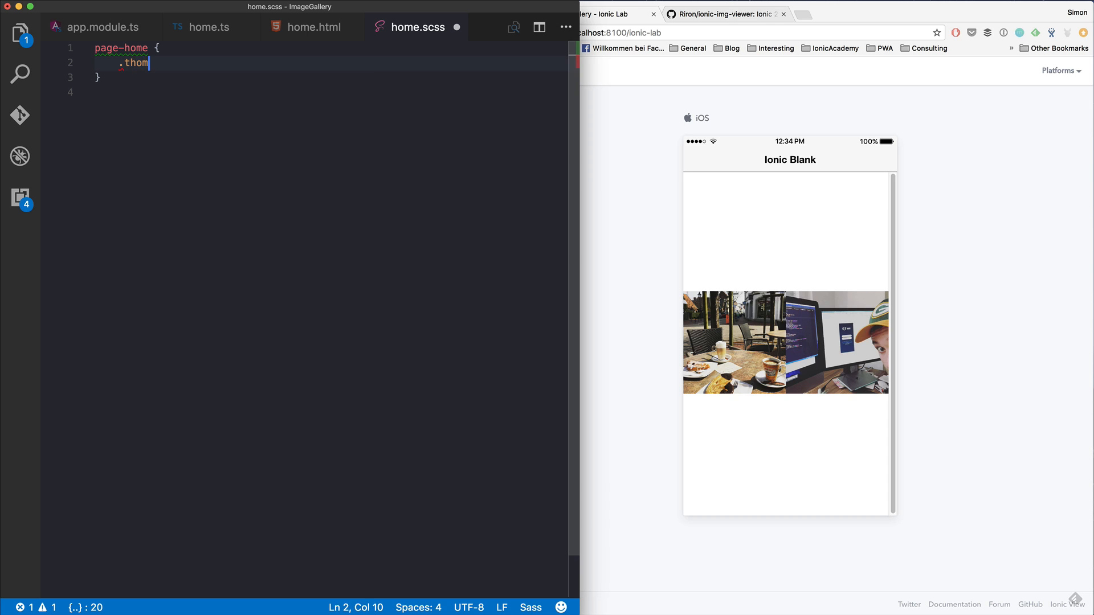
text(b.)
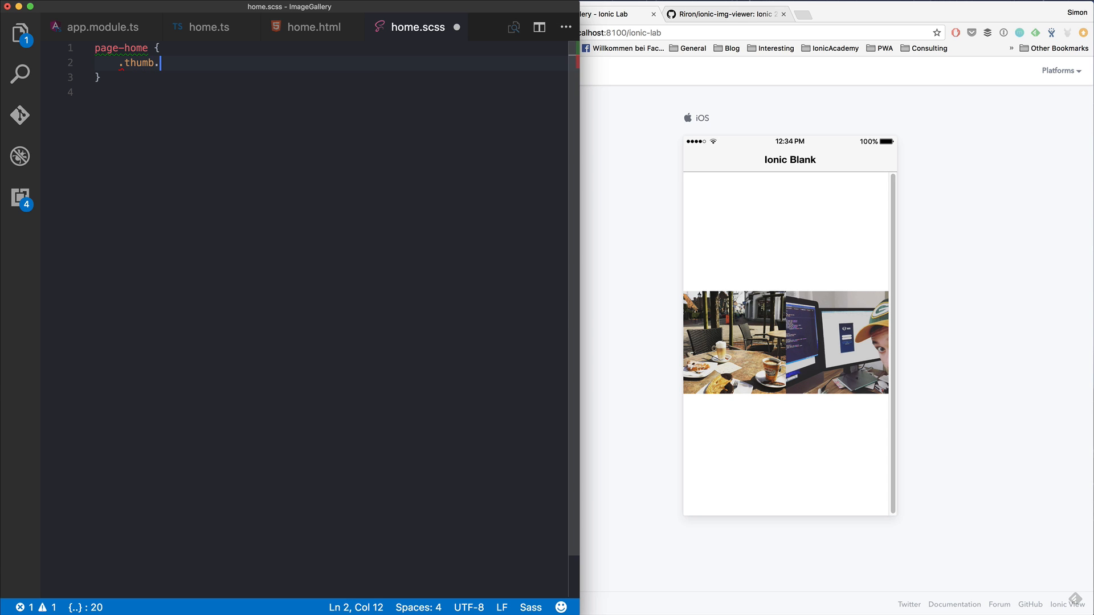
text(-paddin)
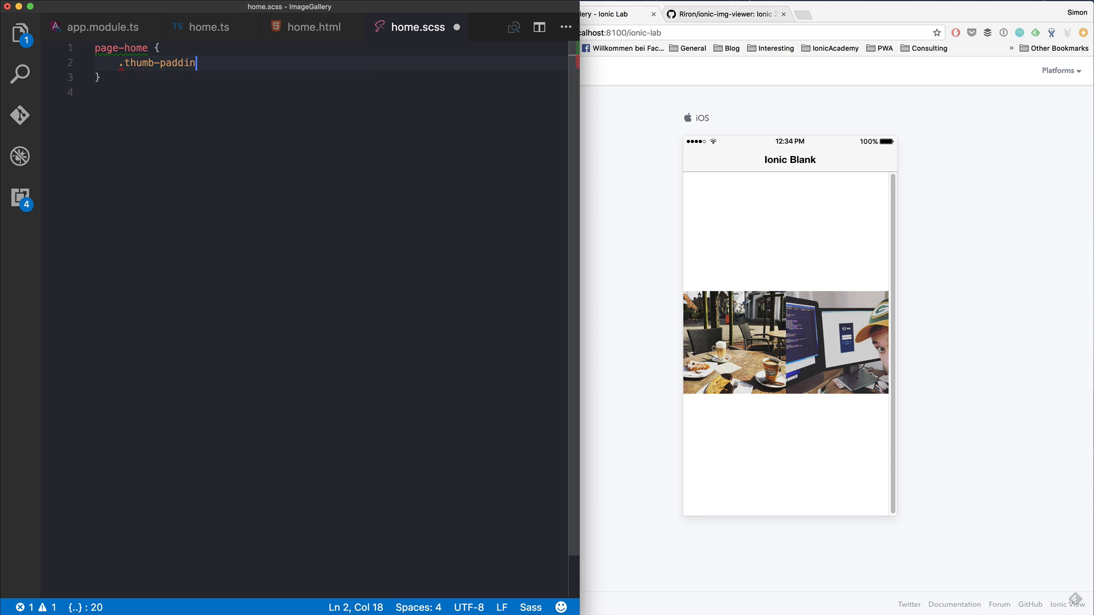
key(Backspace)
text(padding: 10px;)
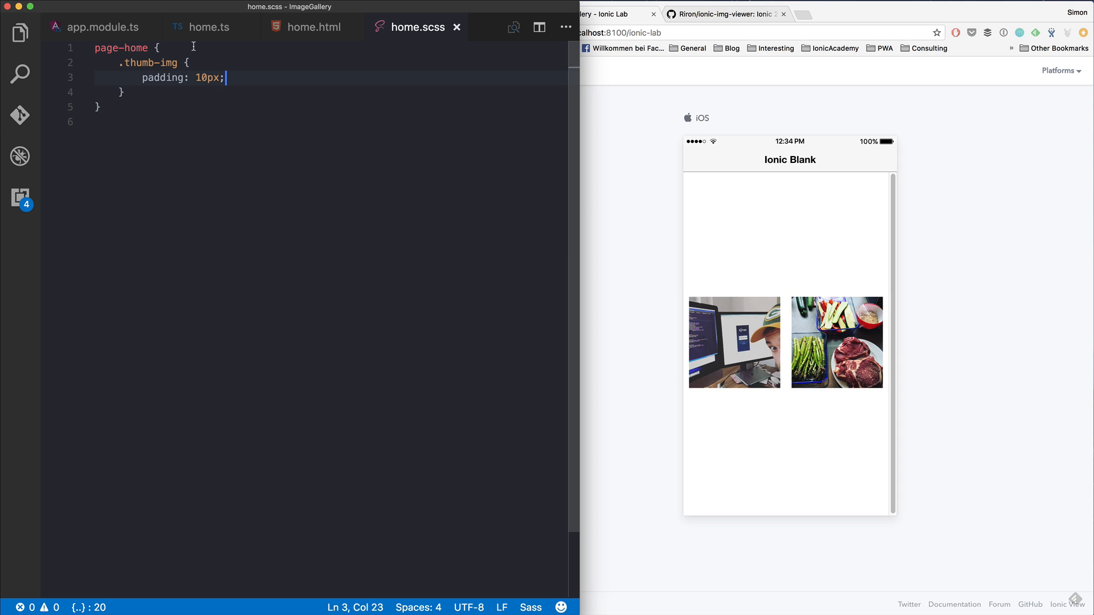
Add an ion-slide.swiper-slide rule with a left percentage offset in home.scss
text(ion)
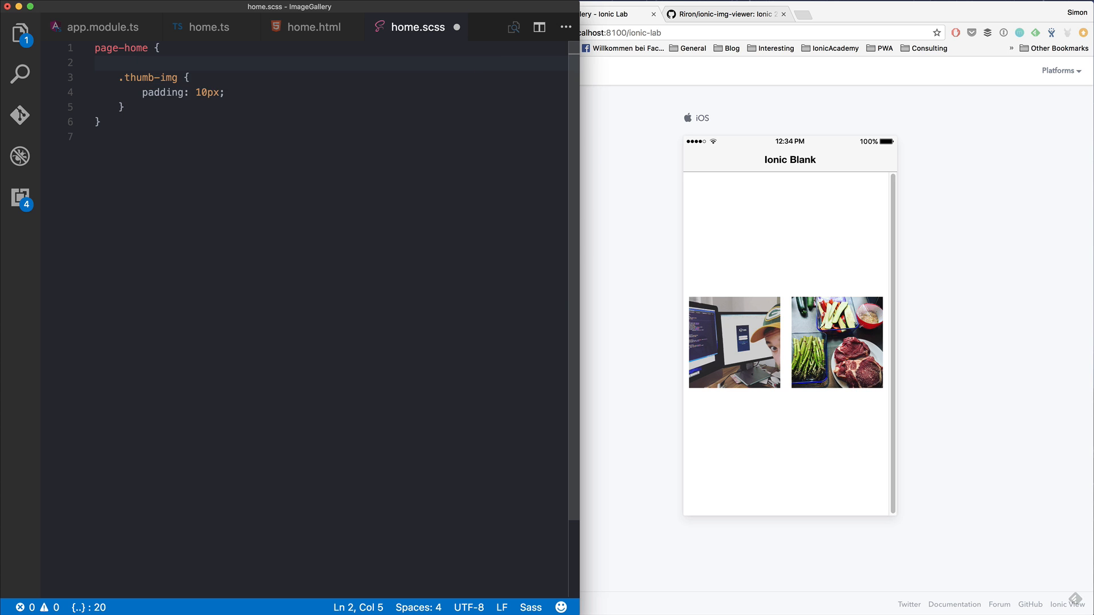
text(ion-slide)
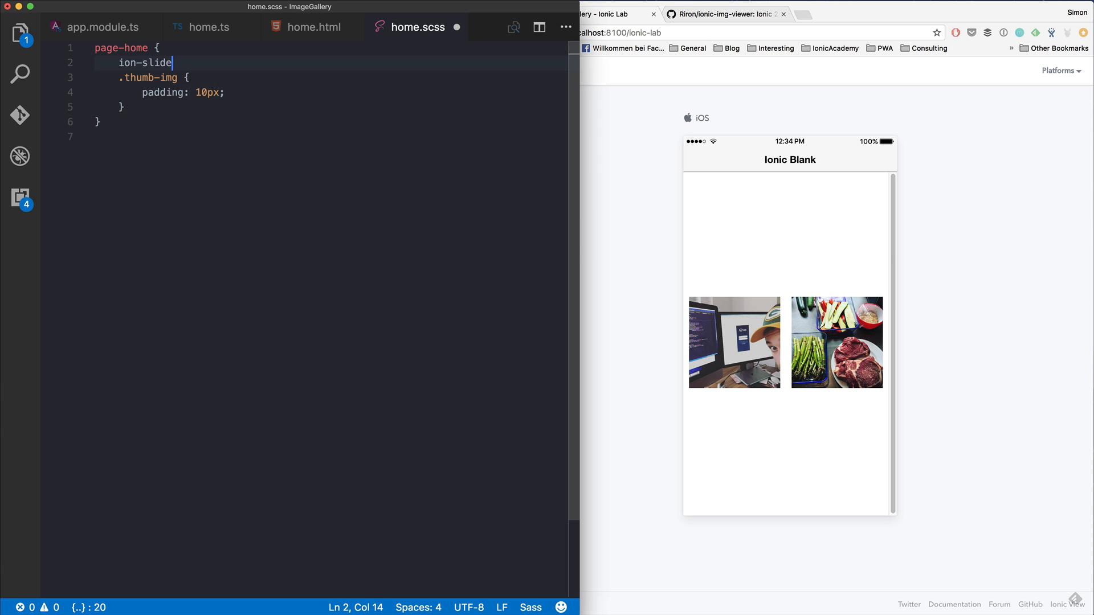
text(.swiper-)
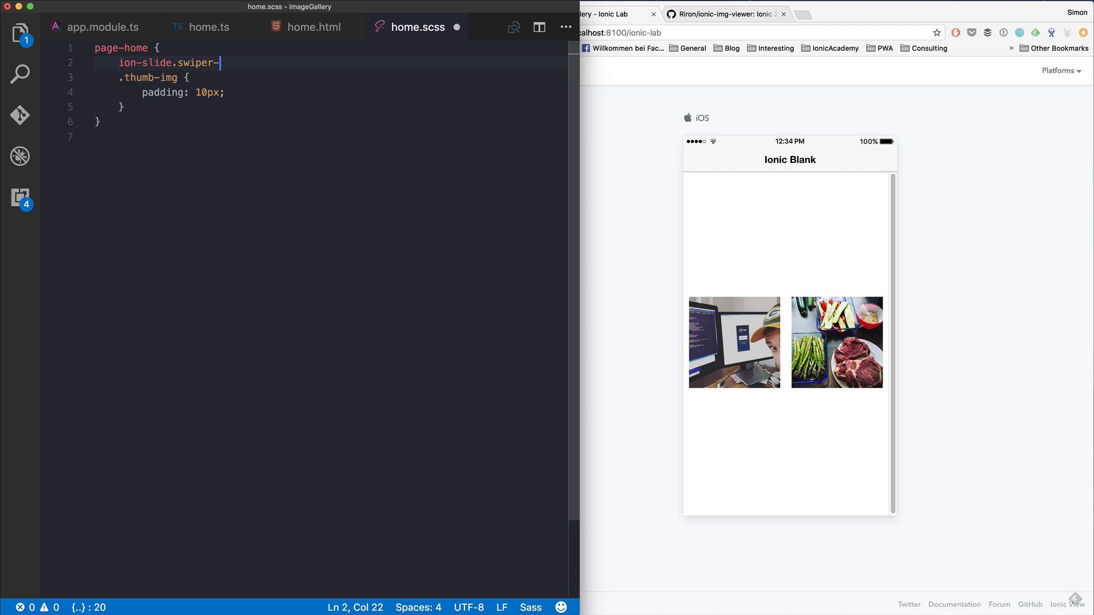
text(slide {)
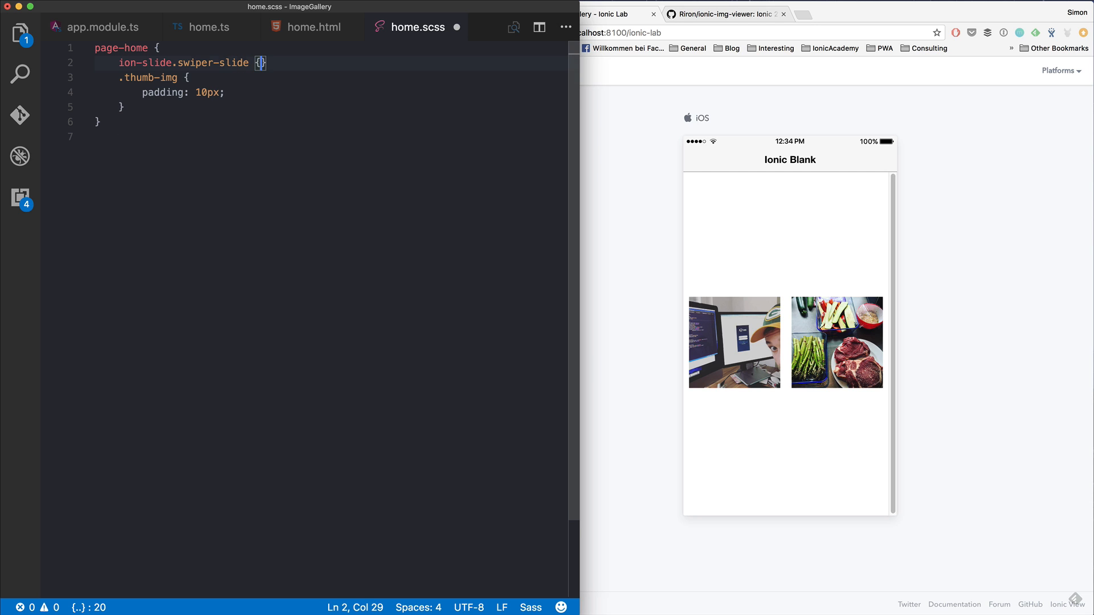
key(enter)
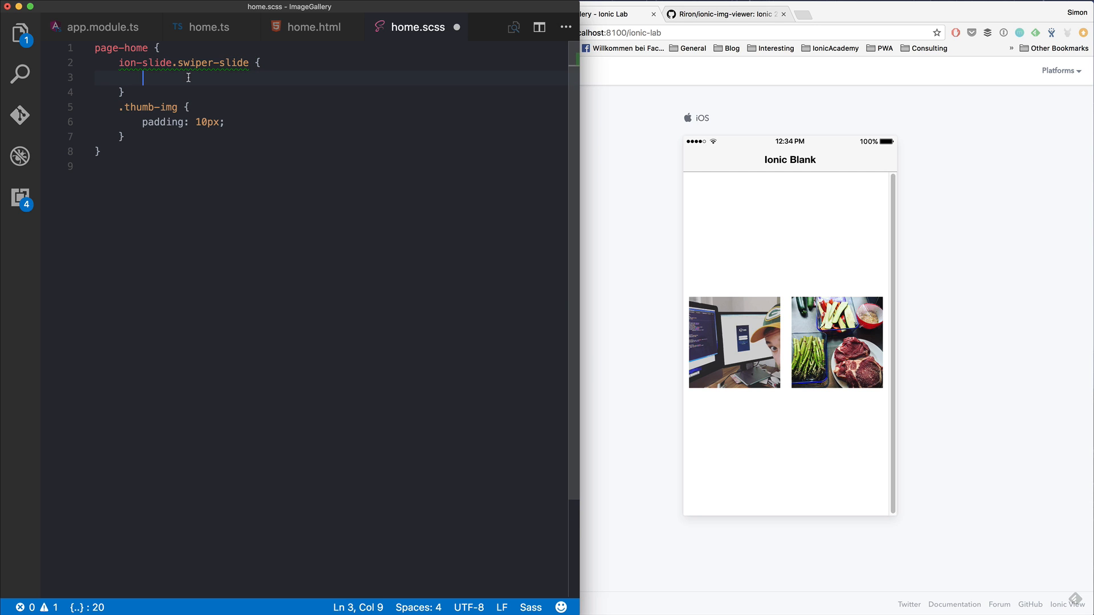
text(left: 25)
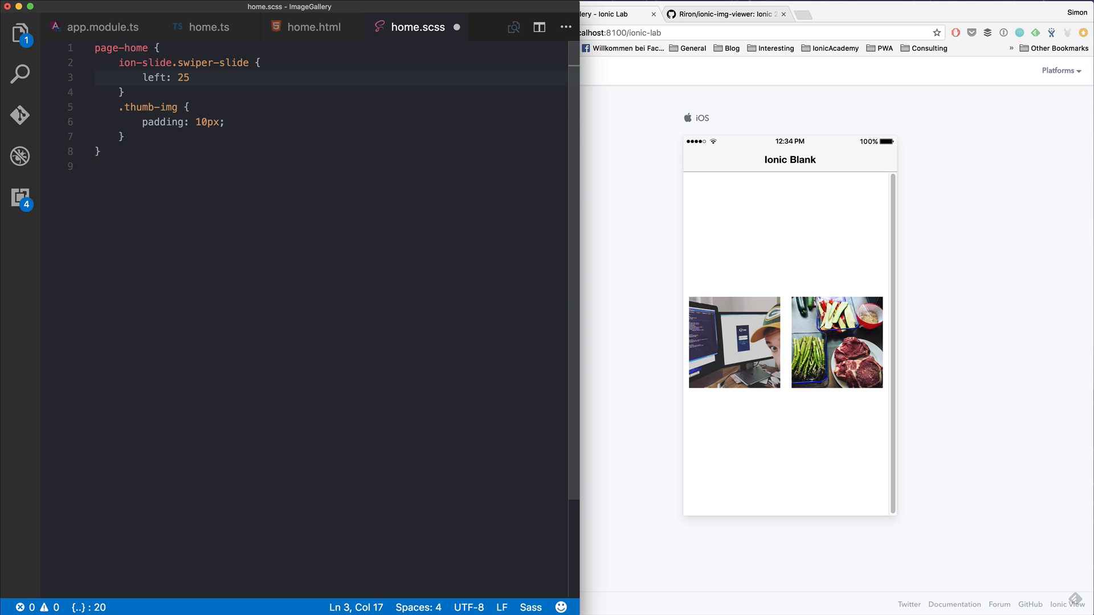
text(%;)
text(width:)
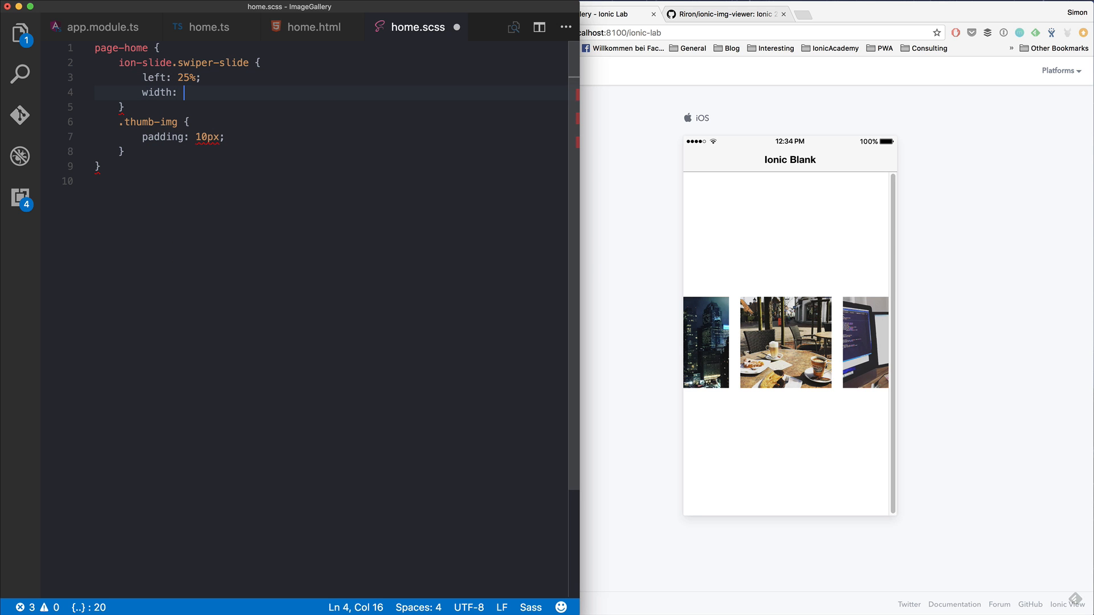
Adjust the slide offset value with !important and check the peeking neighbours in Ionic Lab
text(50% !im)
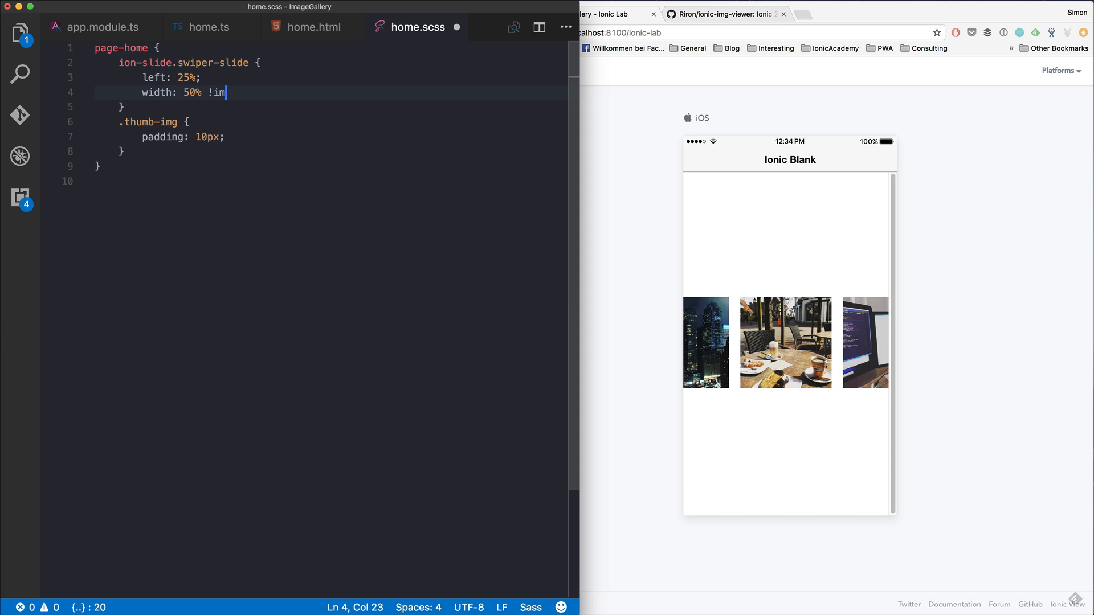
text(portant;)
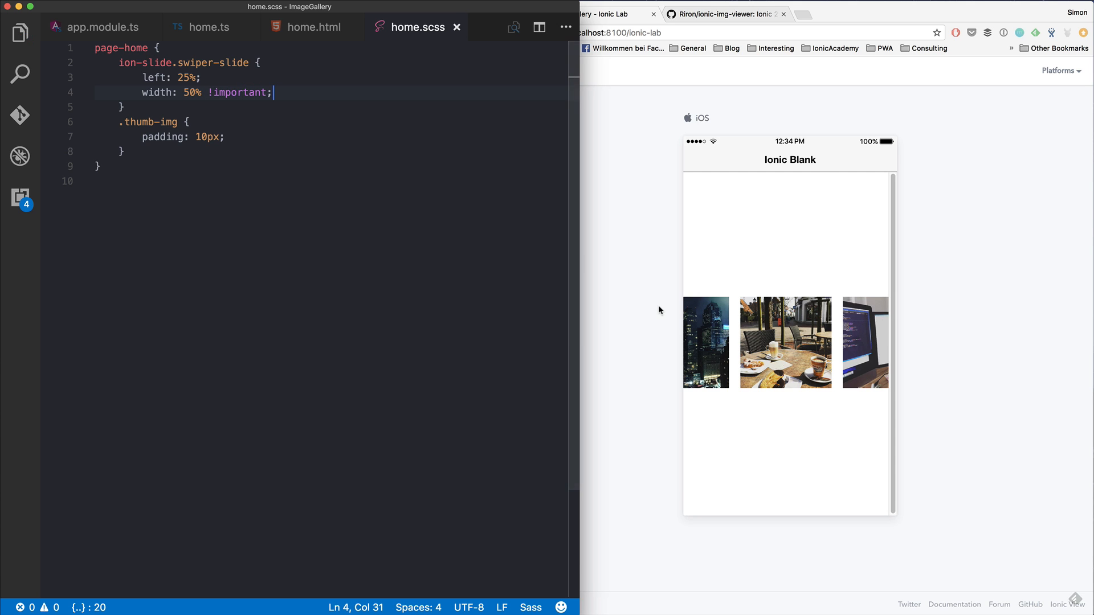
click(100, 166)
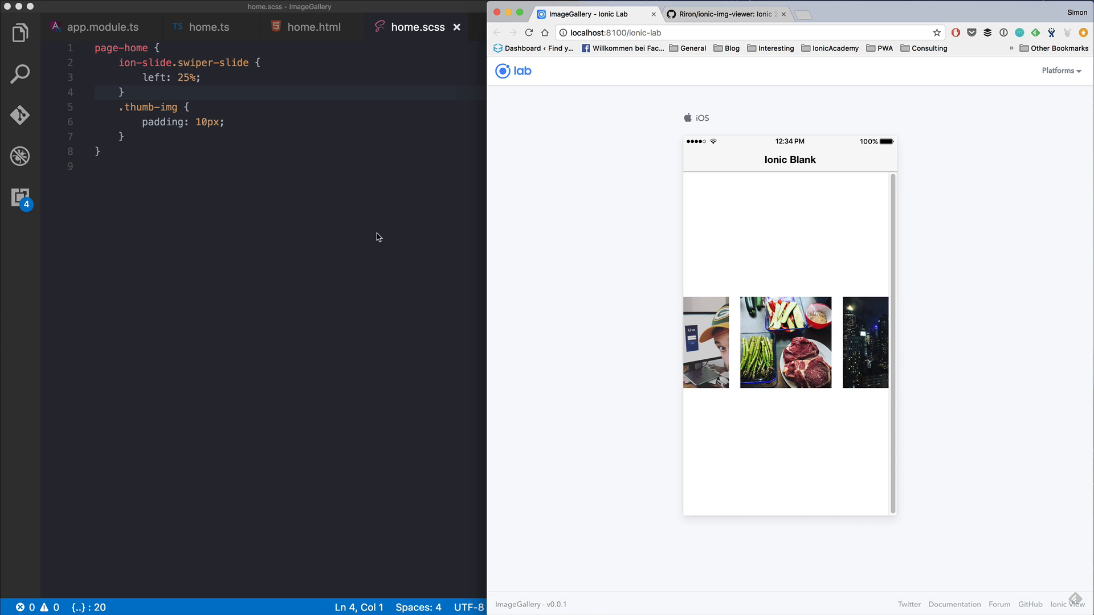
click(313, 26)
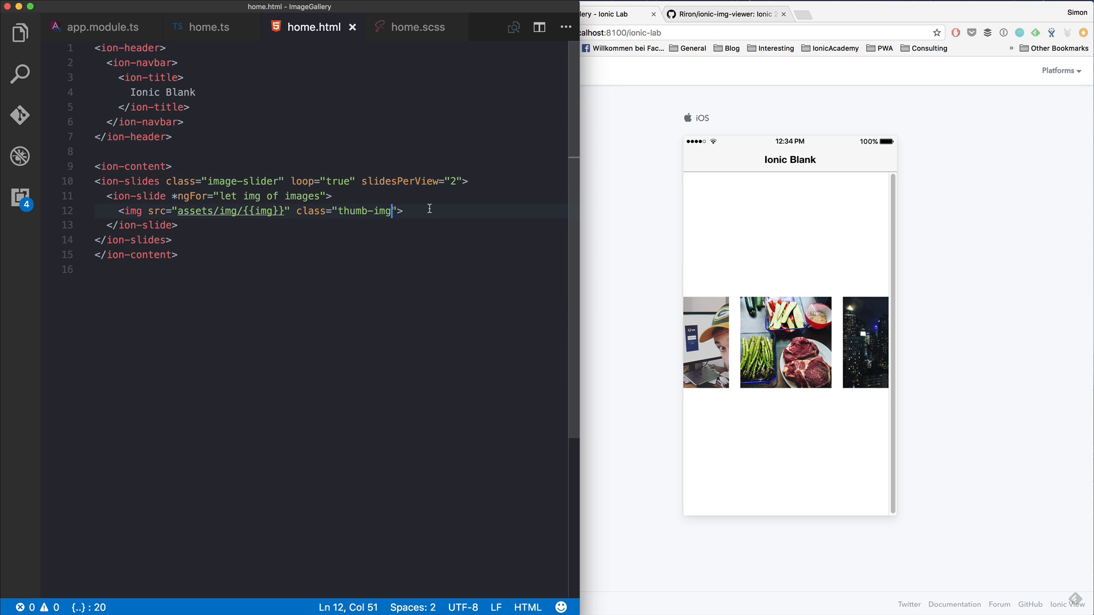
Add the imageViewer attribute to the thumbnail img and tap the night city photo full-screen
text(imageViewer)
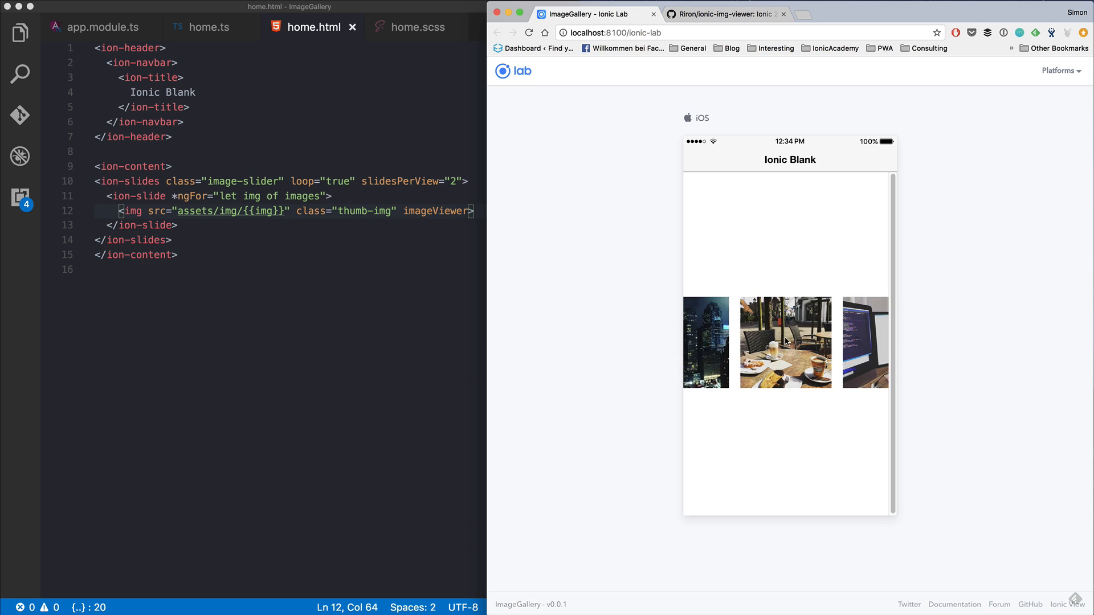
click(706, 343)
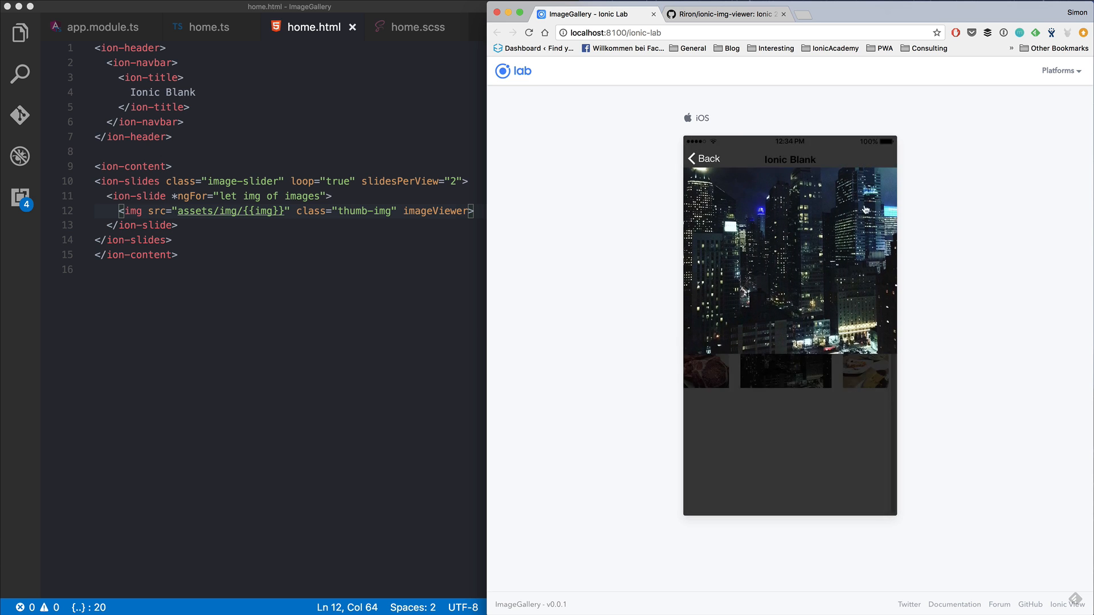
Open the café and steak photos full screen in Ionic Lab and close each back to the slider
click(788, 273)
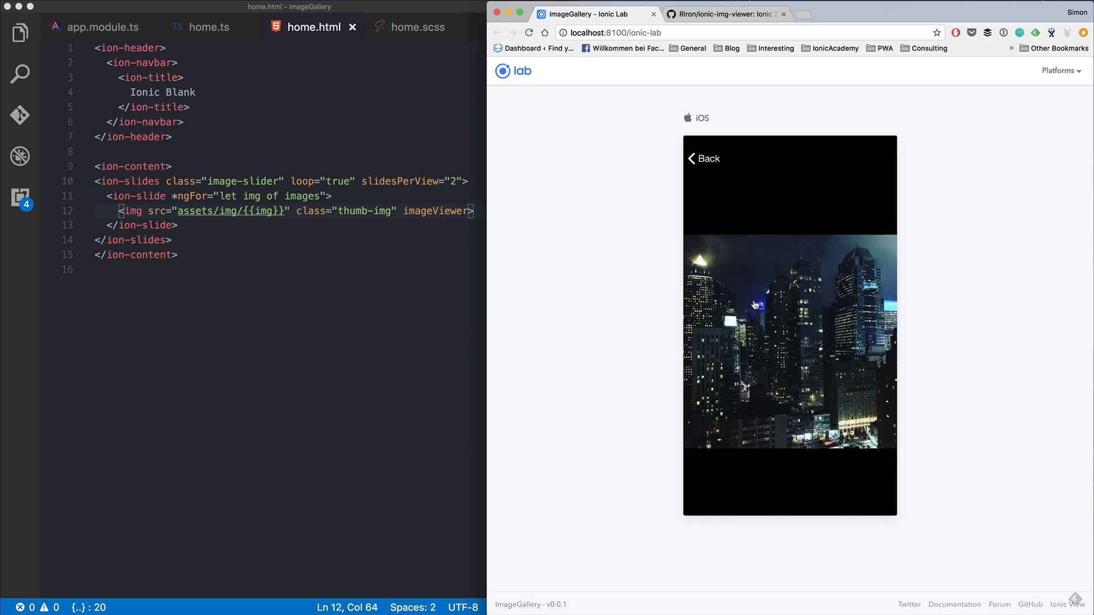
mouse_move(707, 162)
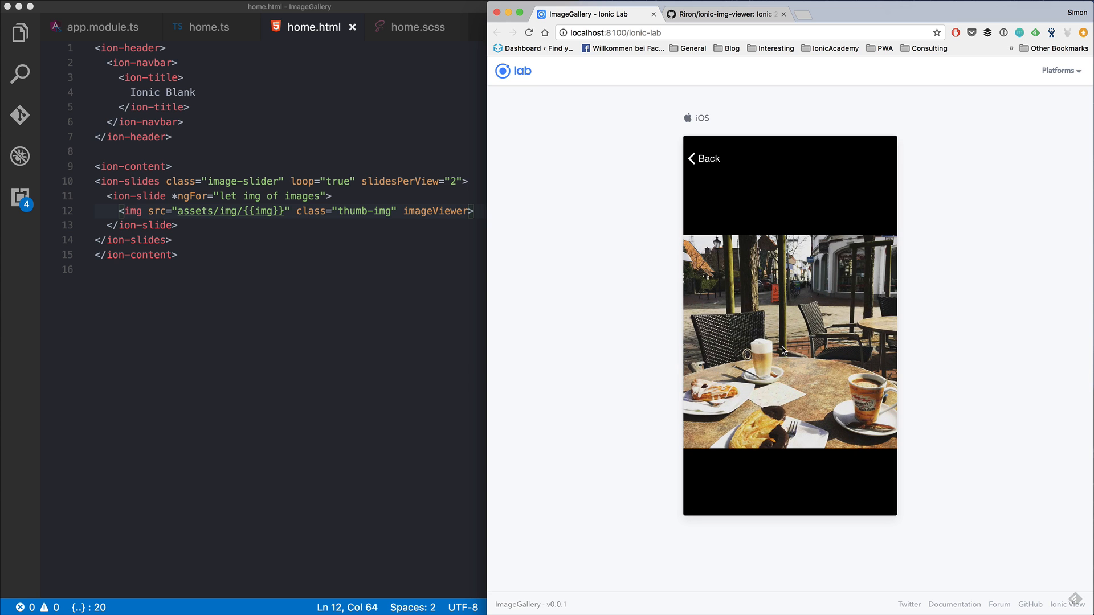
click(705, 159)
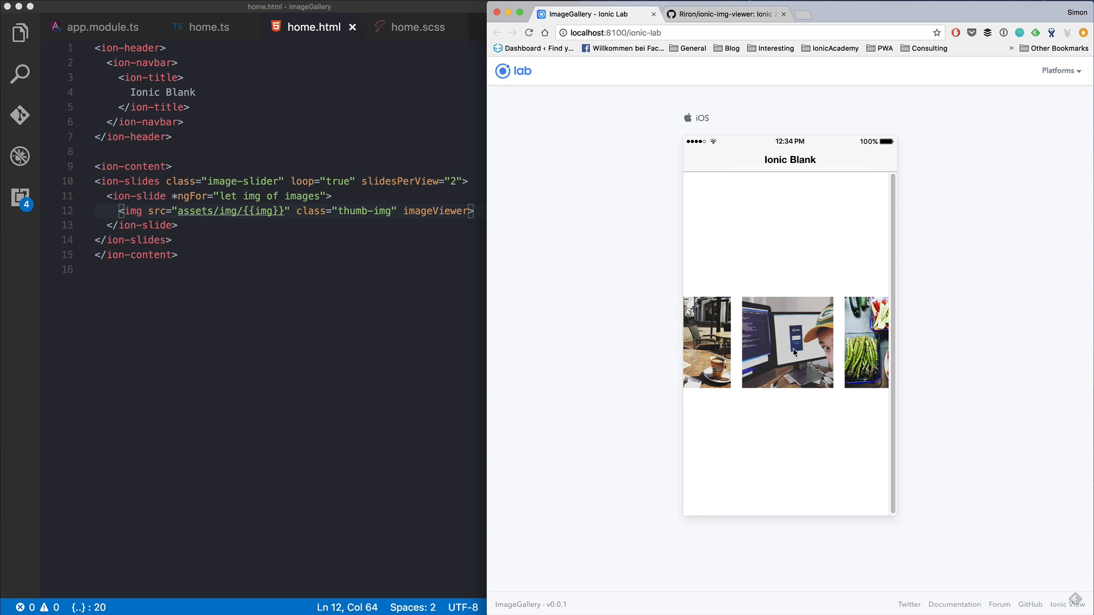
click(865, 342)
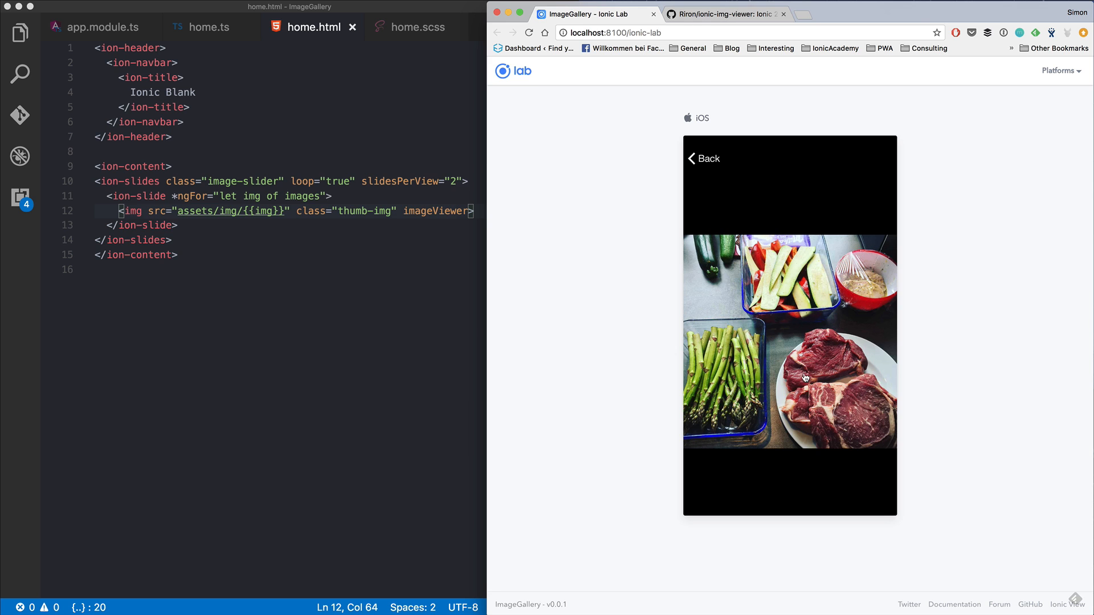
click(704, 158)
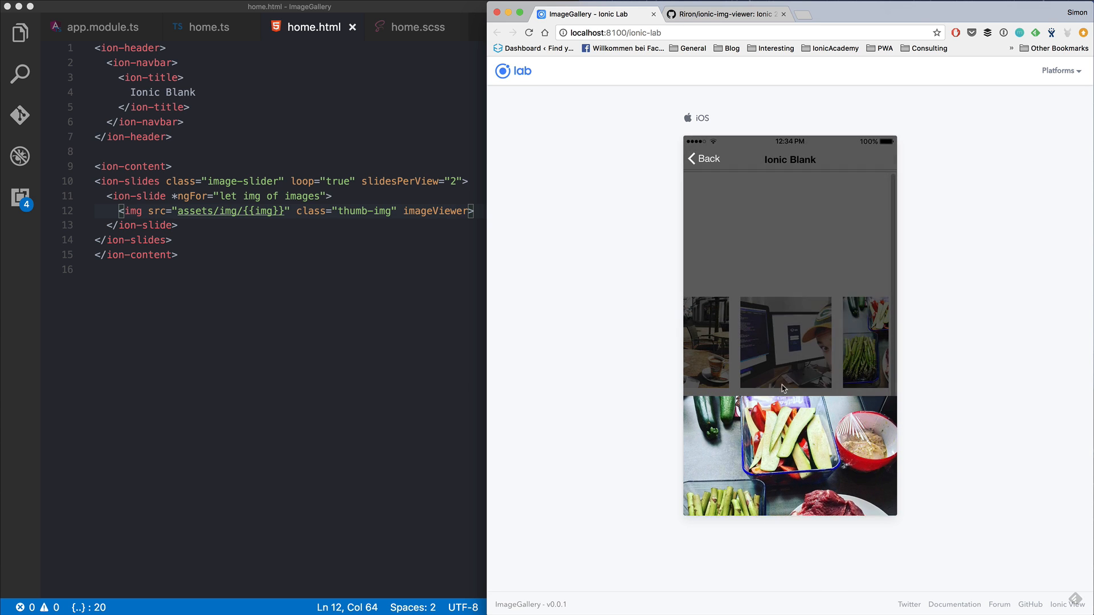
scroll(down, 3)
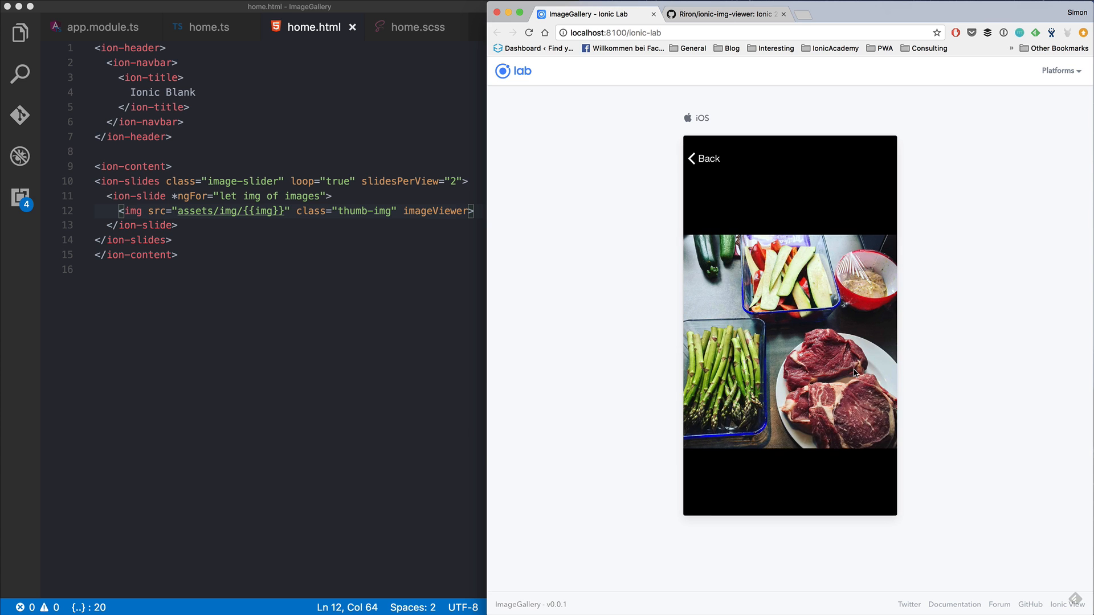
click(703, 159)
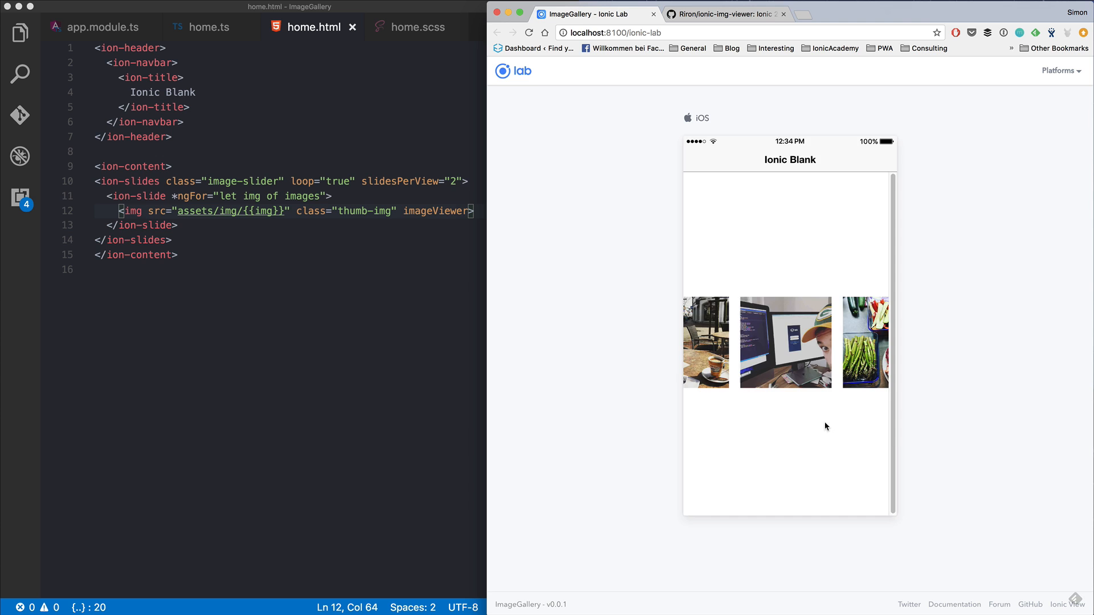
Return via the editor, bring the app preview to the front and enlarge the Chrome window
click(865, 342)
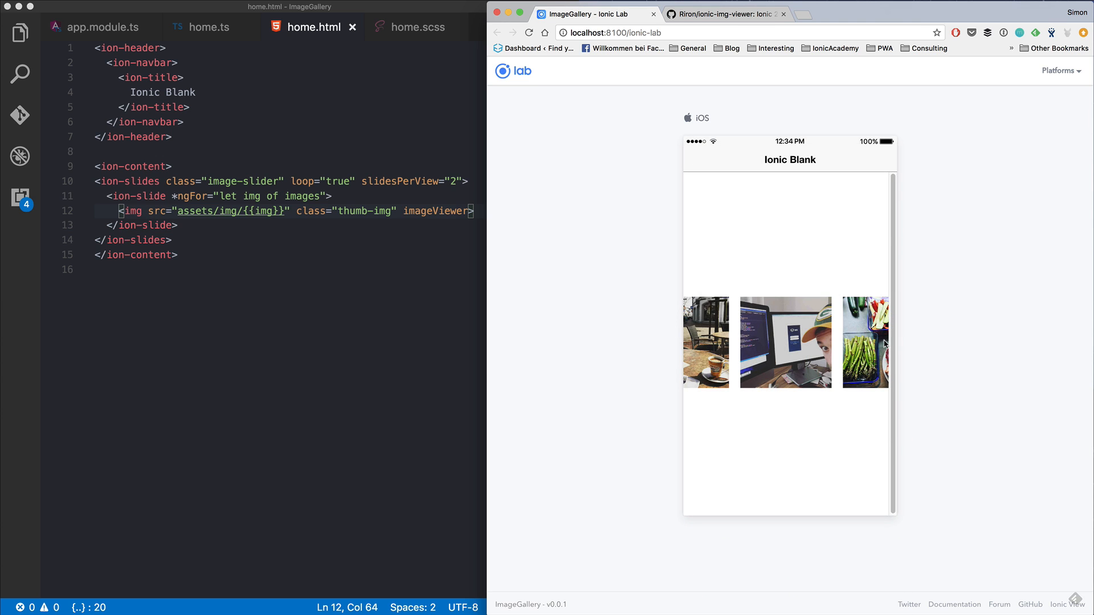
click(864, 342)
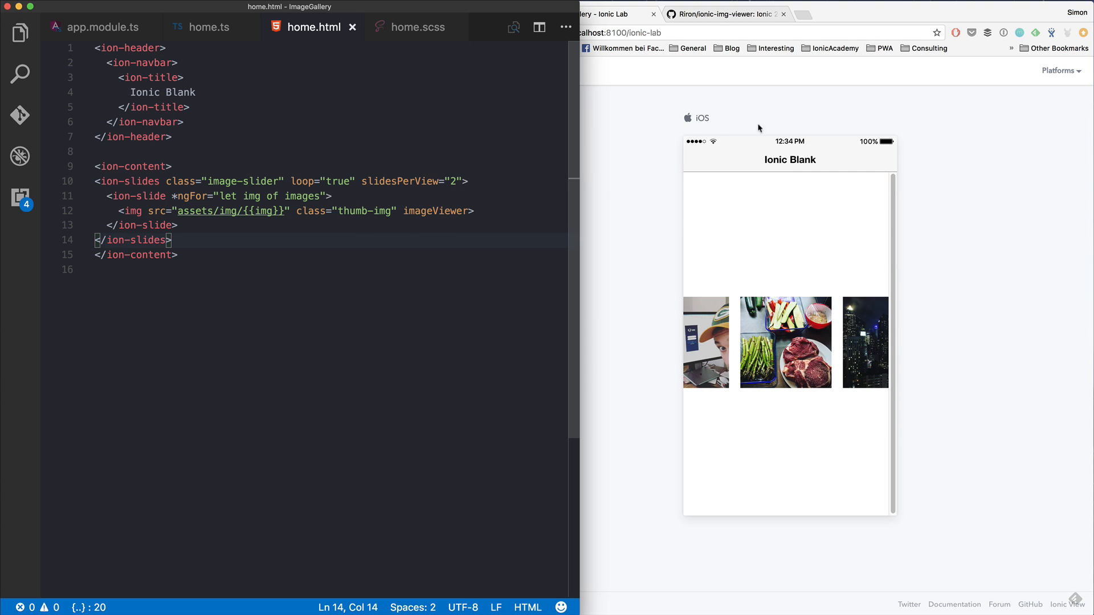
mouse_move(735, 27)
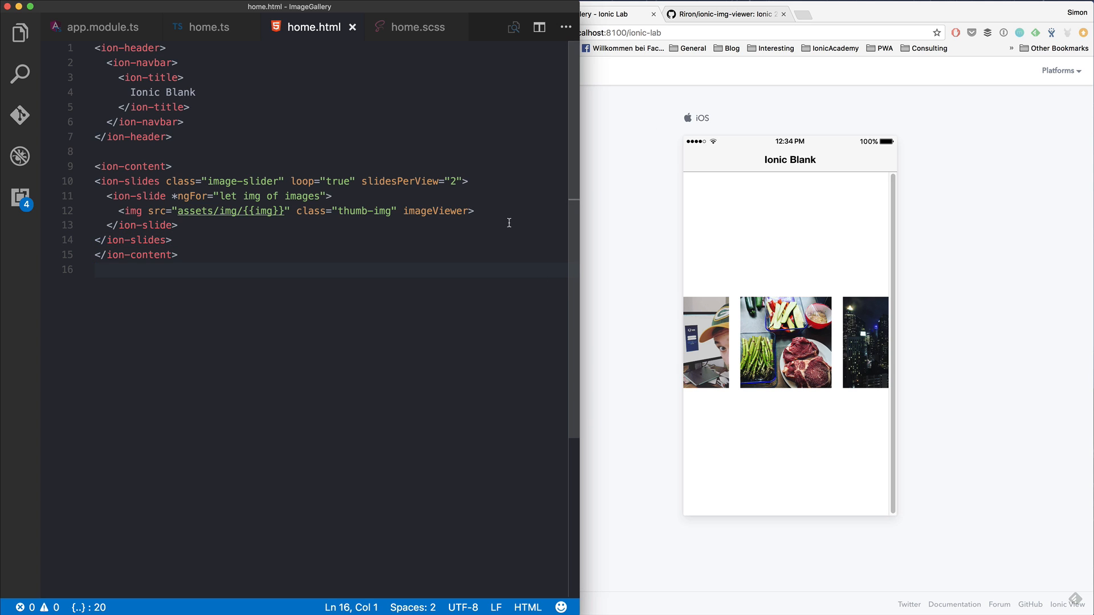
click(434, 211)
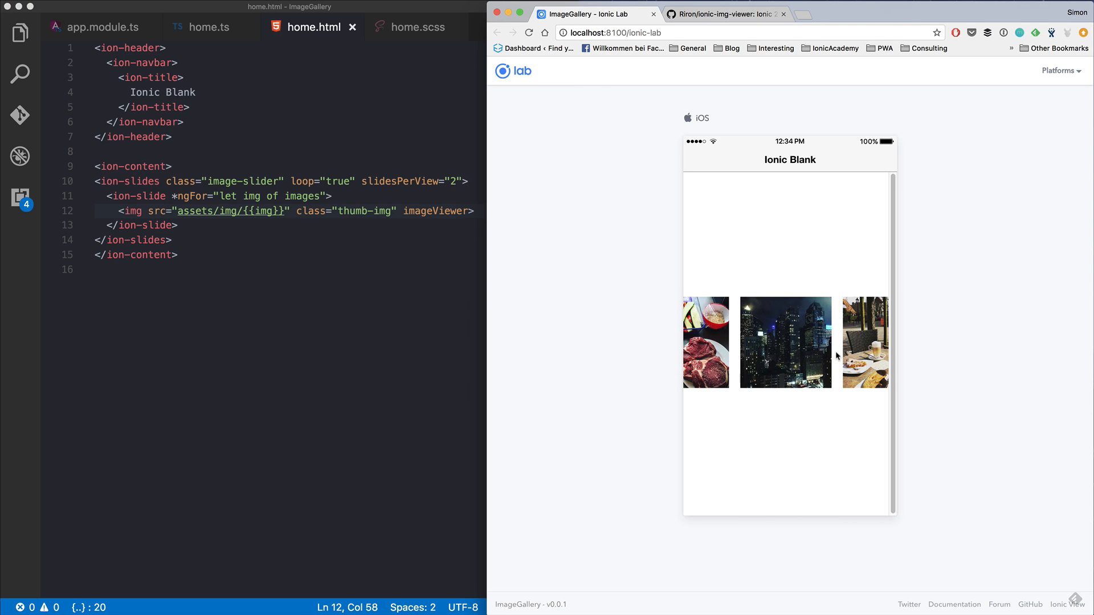
mouse_move(643, 288)
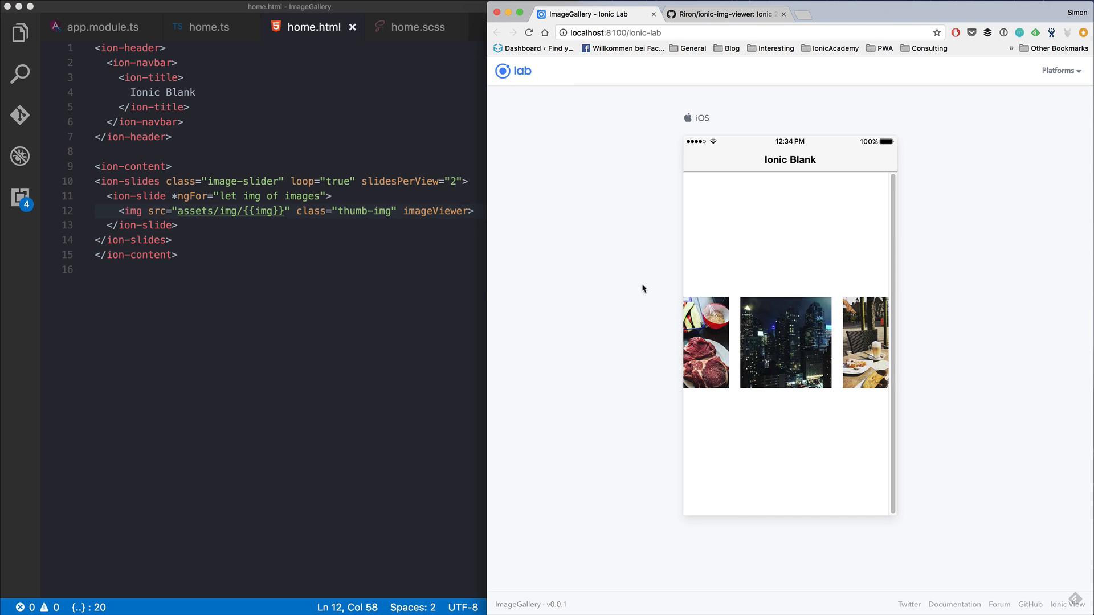
drag(479, 291, 424, 291)
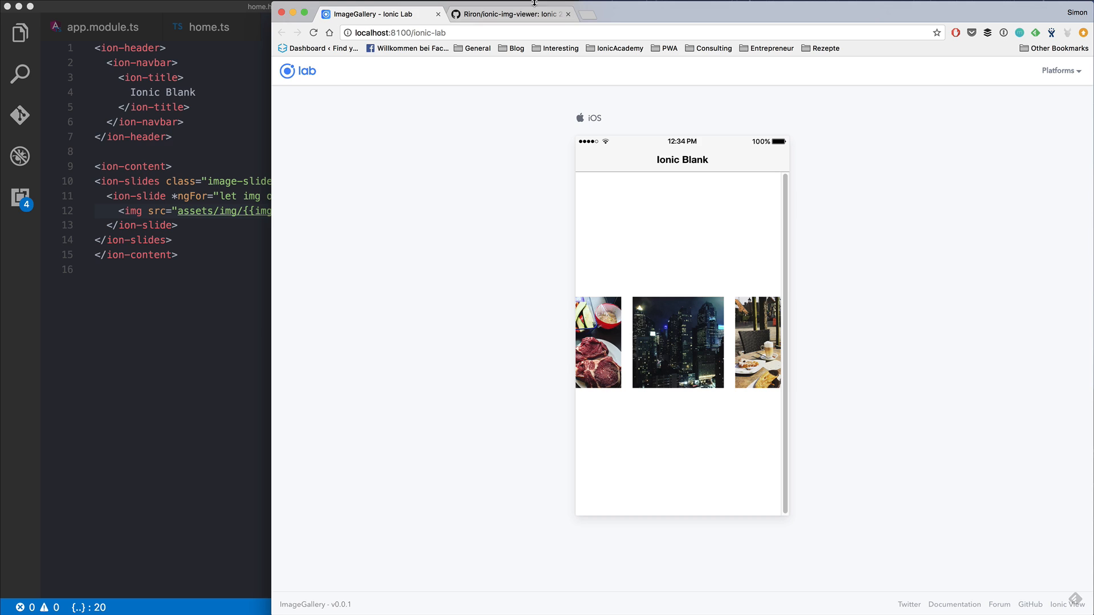
mouse_move(510, 13)
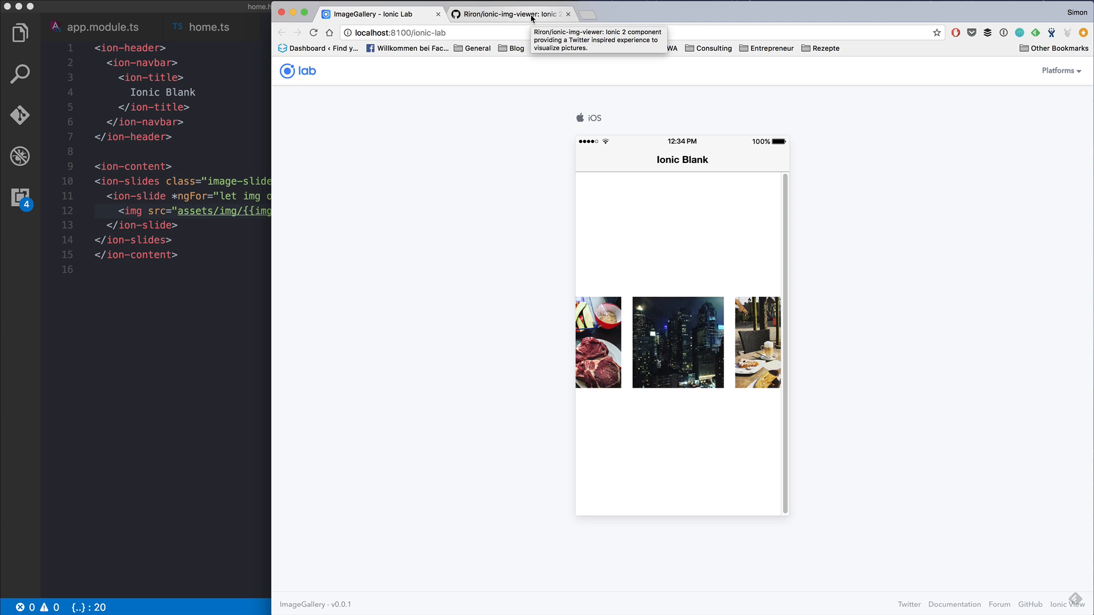
mouse_move(568, 14)
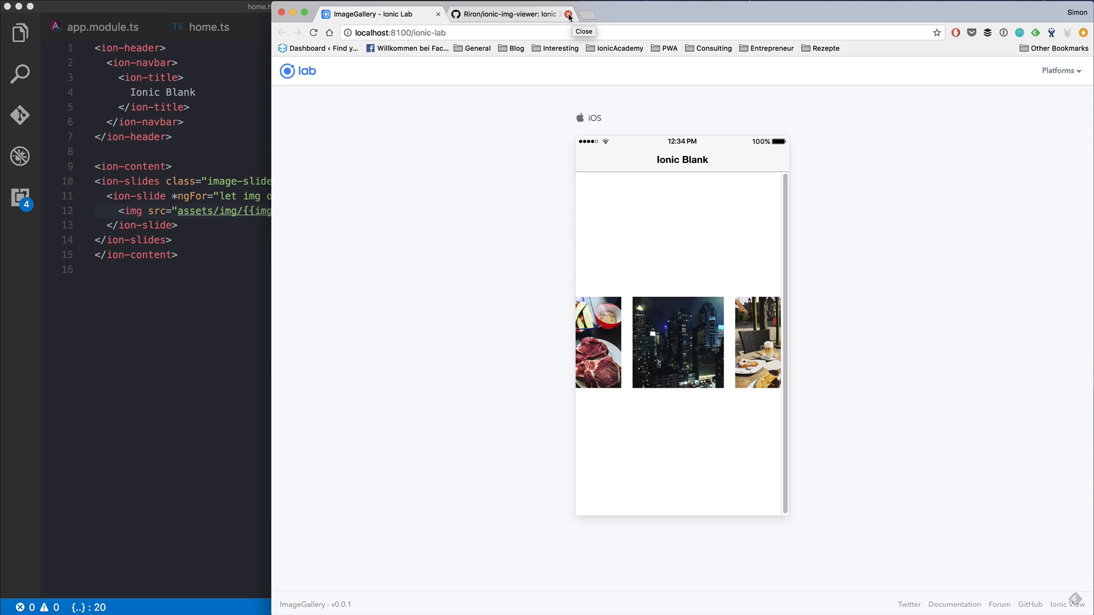
mouse_move(577, 18)
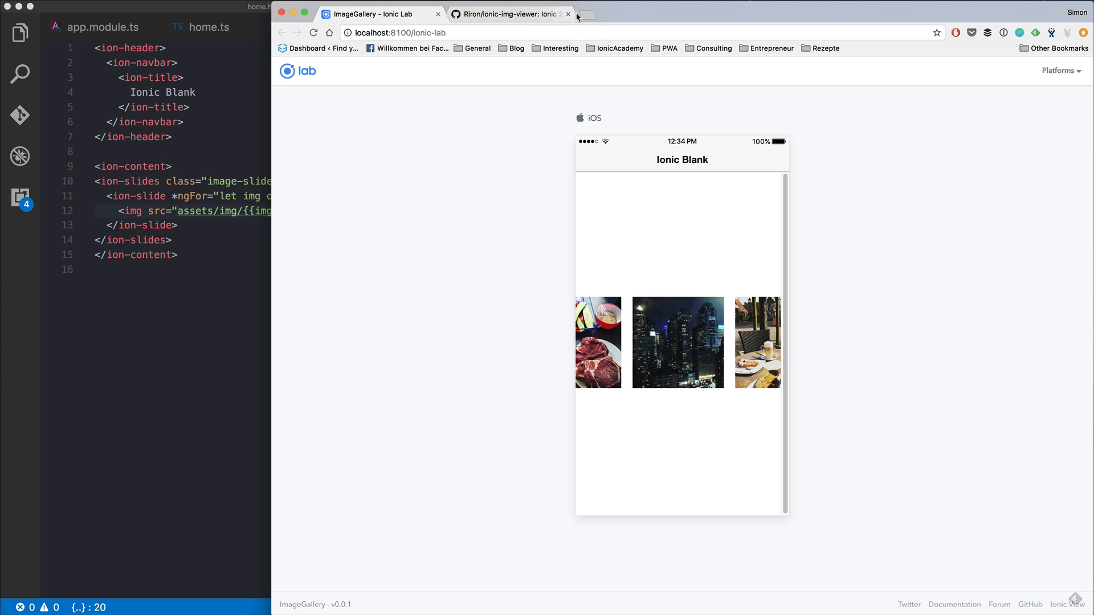
mouse_move(661, 20)
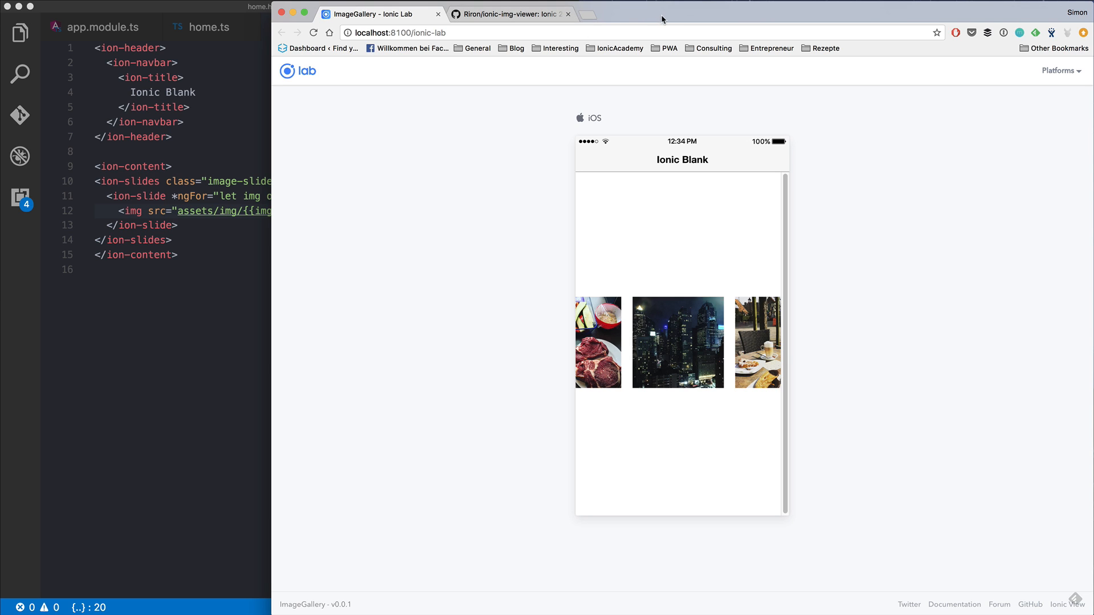